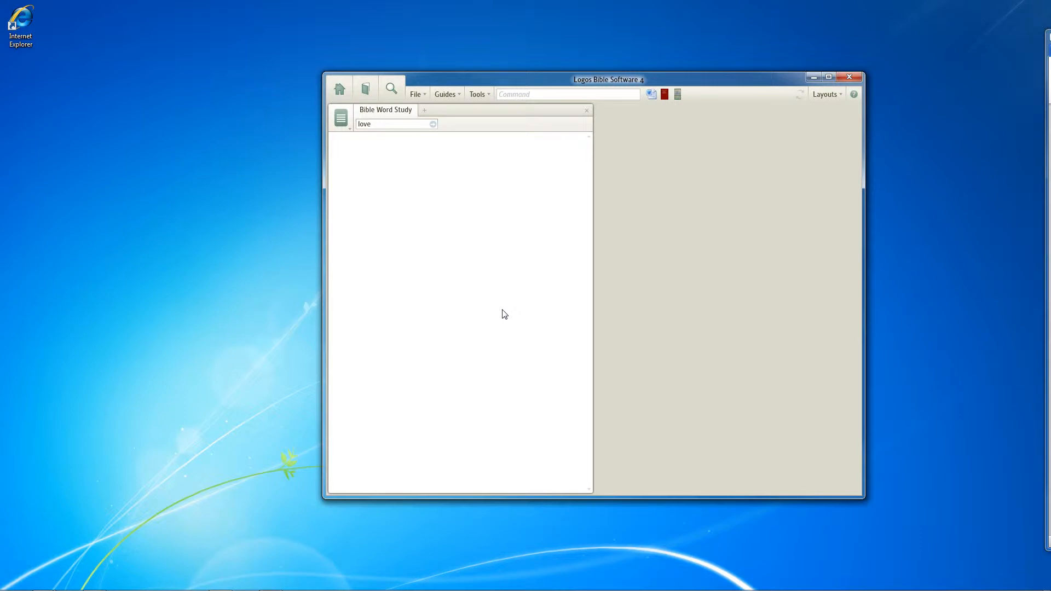
mouse_move(472, 277)
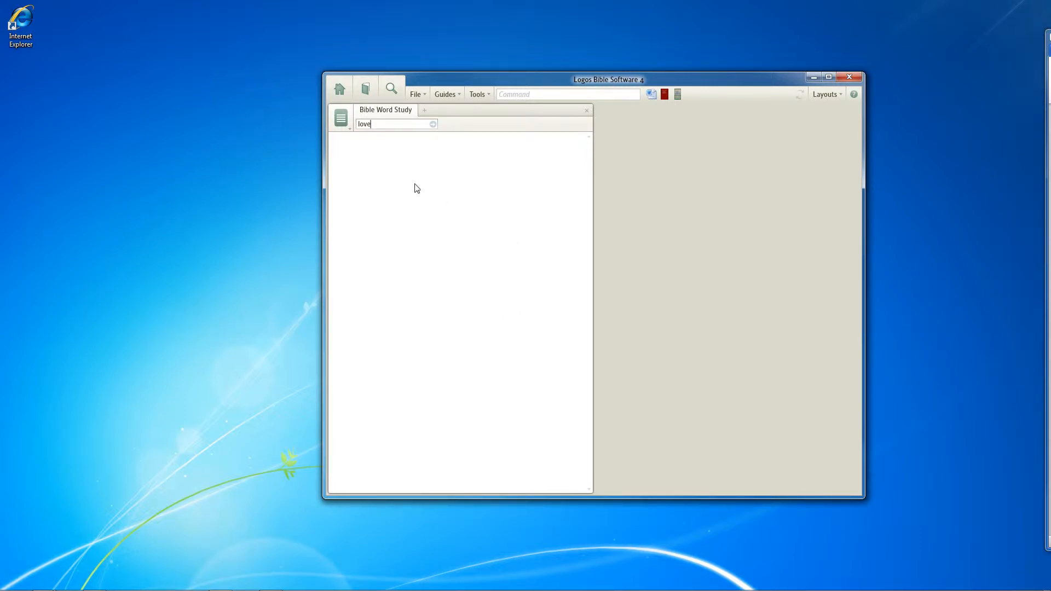
mouse_move(384, 128)
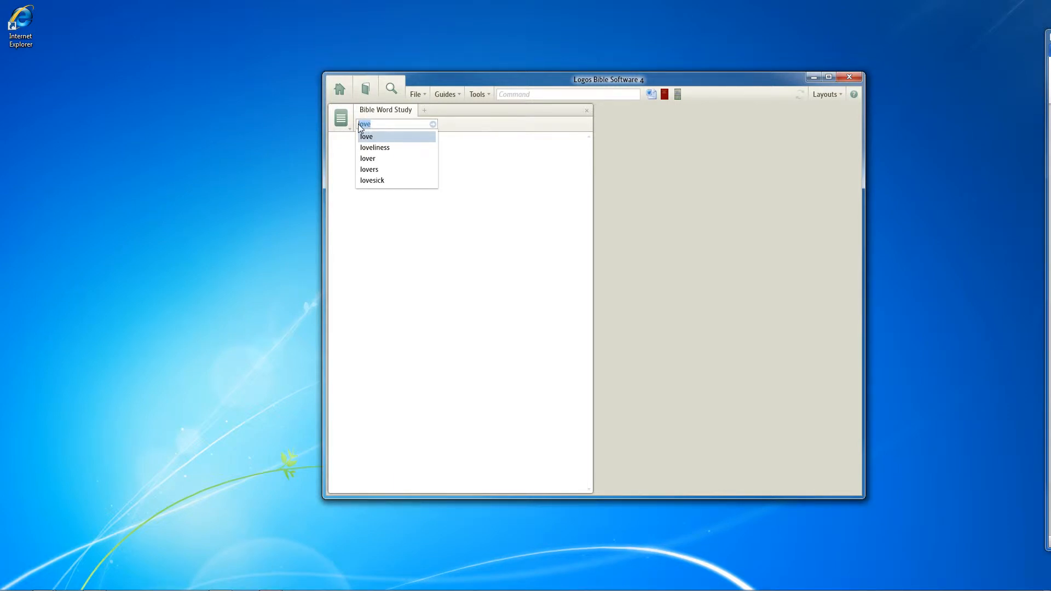
mouse_move(390, 129)
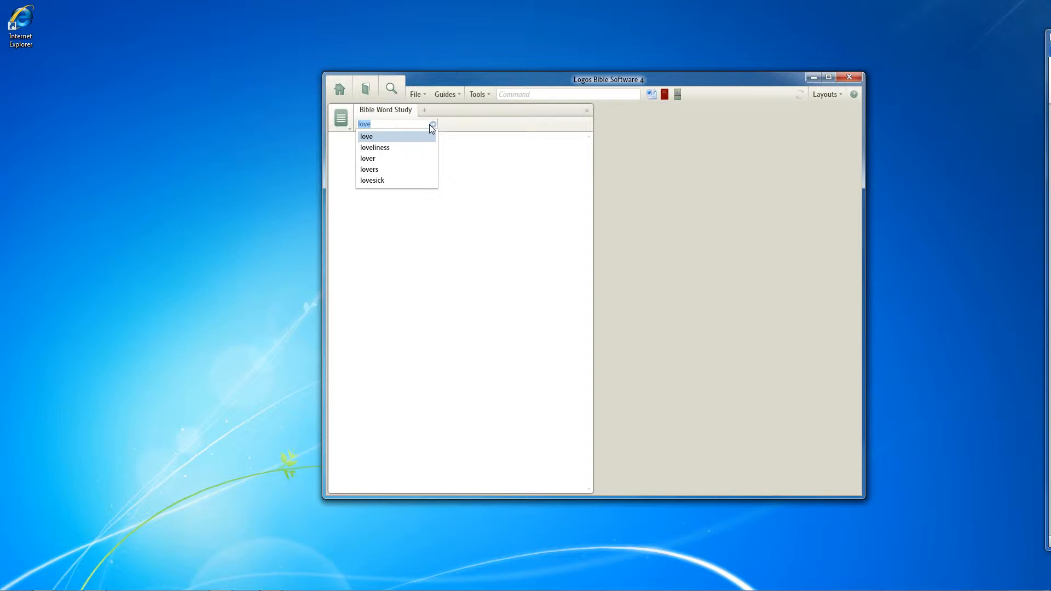
- Run the word study for 'love', show its Hebrew words chart, and move the window left
click(367, 137)
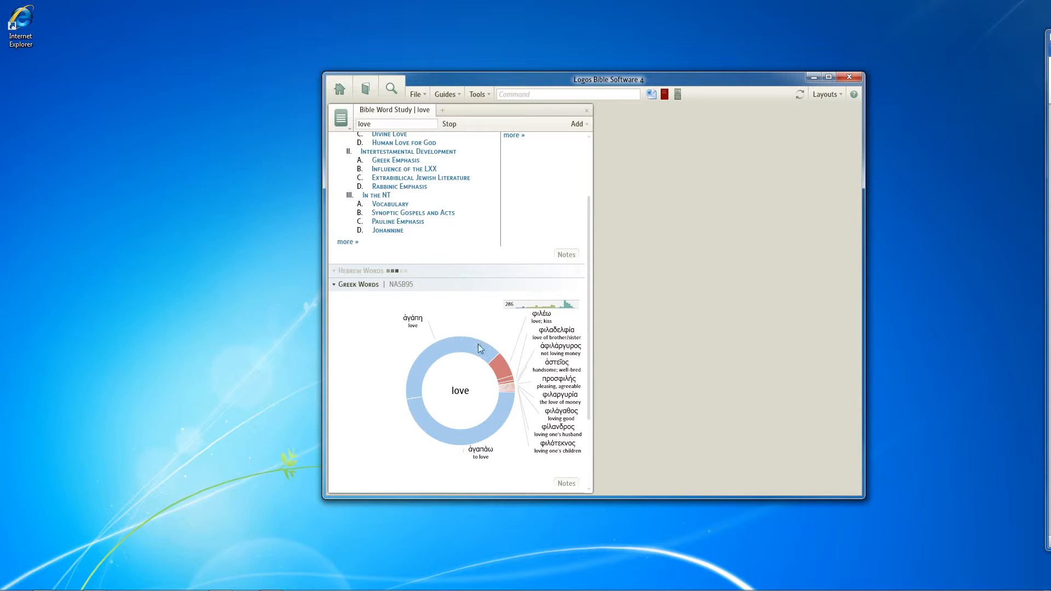
click(361, 269)
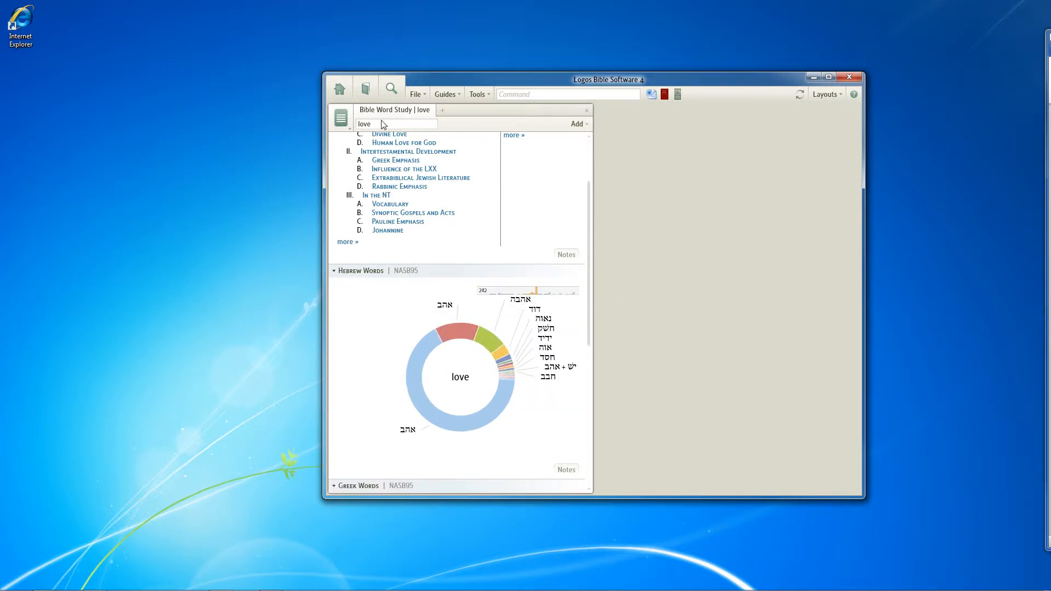
click(395, 124)
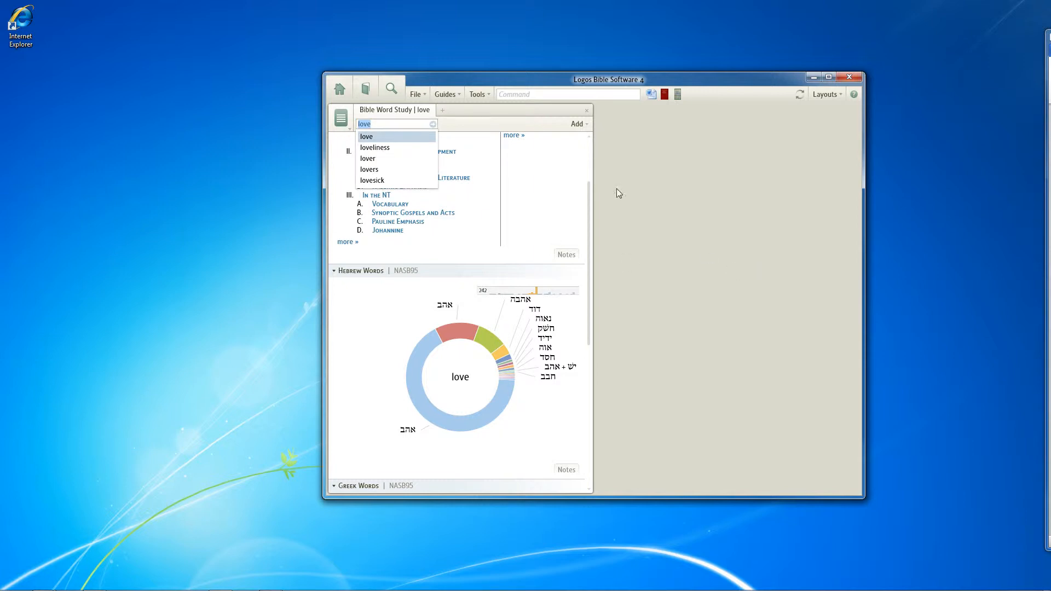
drag(608, 78, 518, 84)
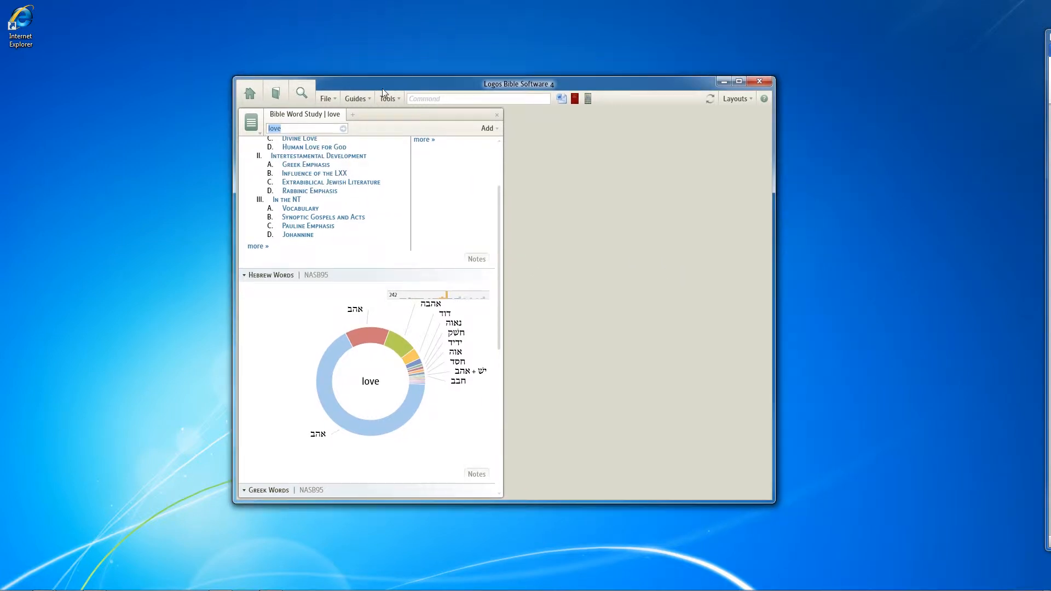
drag(519, 84, 383, 100)
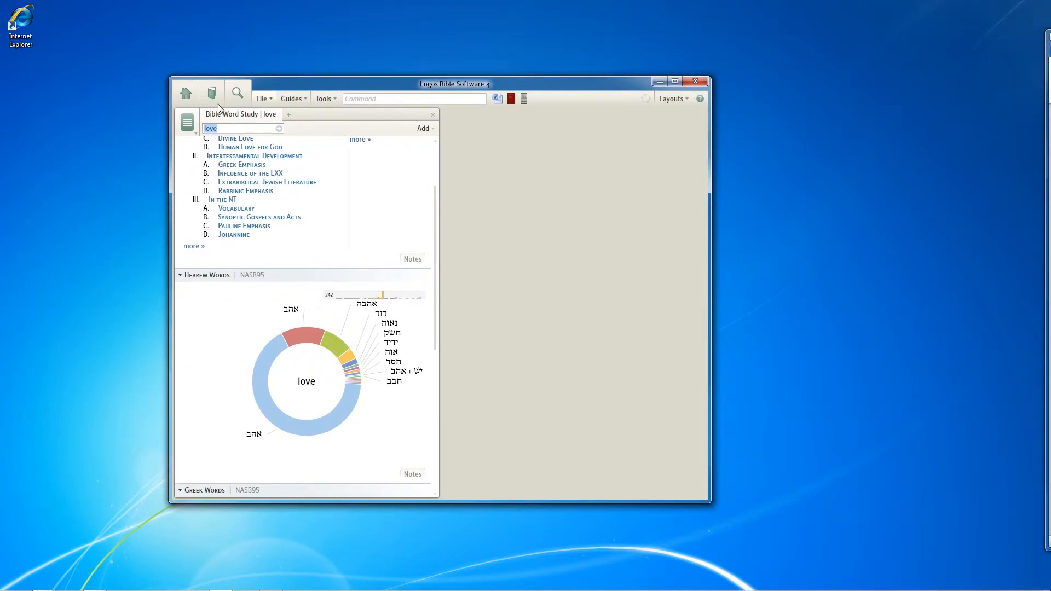
- Type the Greek αγαπη and Hebrew אה into the word study search box
click(241, 128)
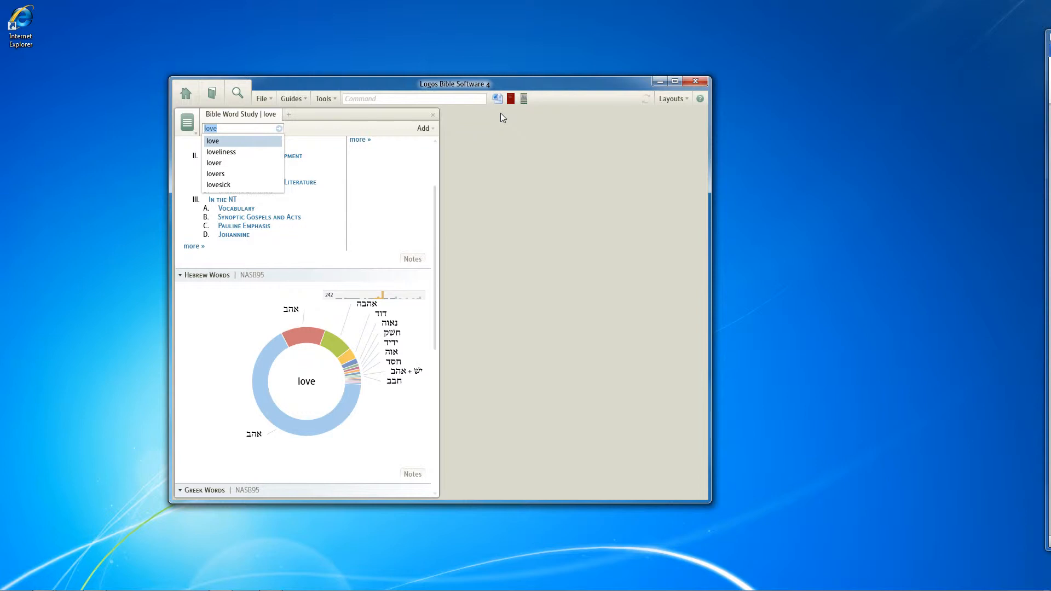
text(a)
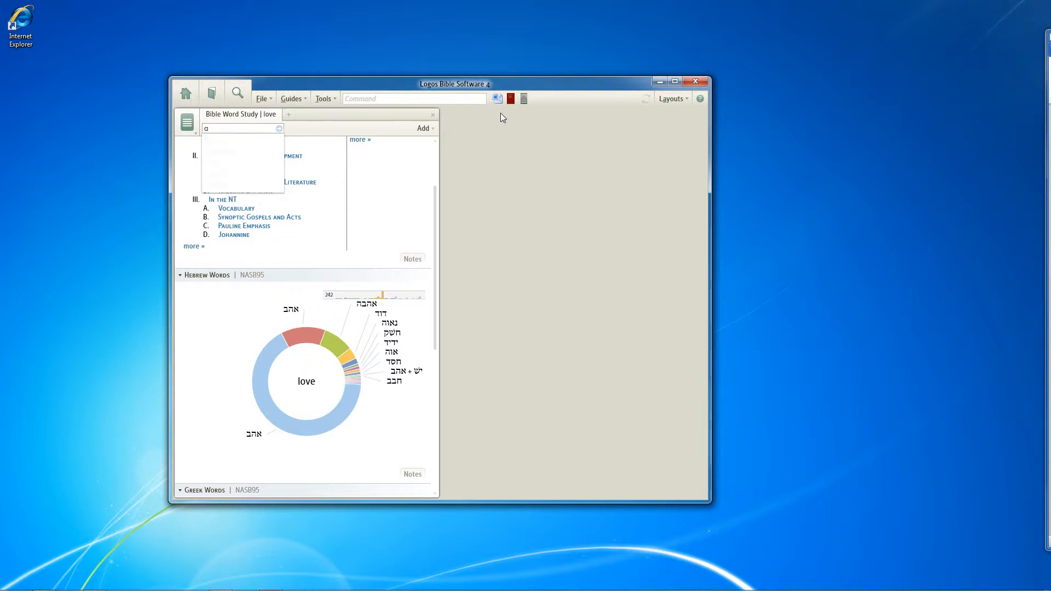
text(γαπη)
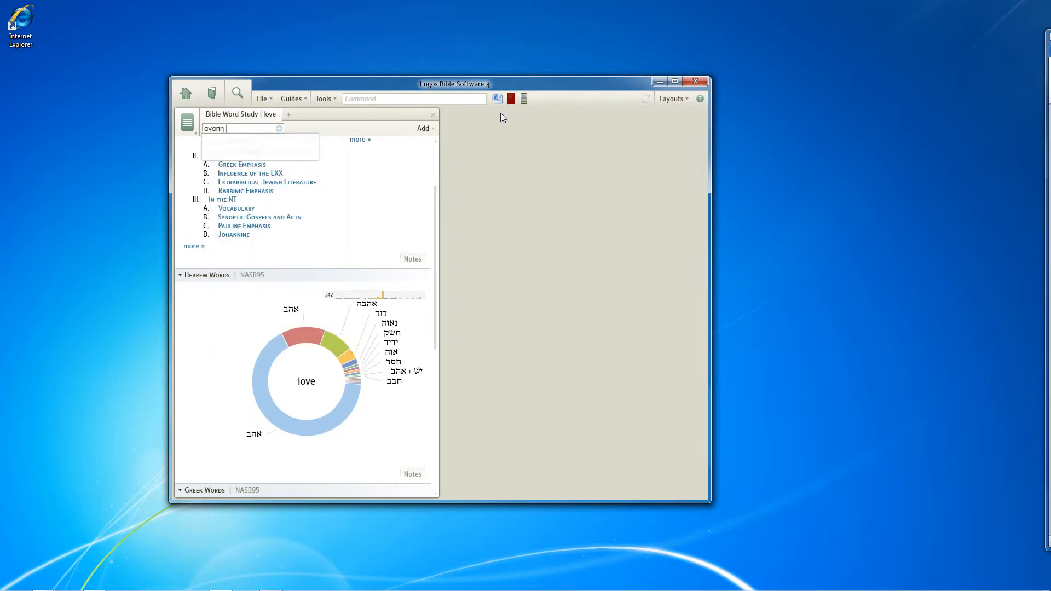
text(αγαπη)
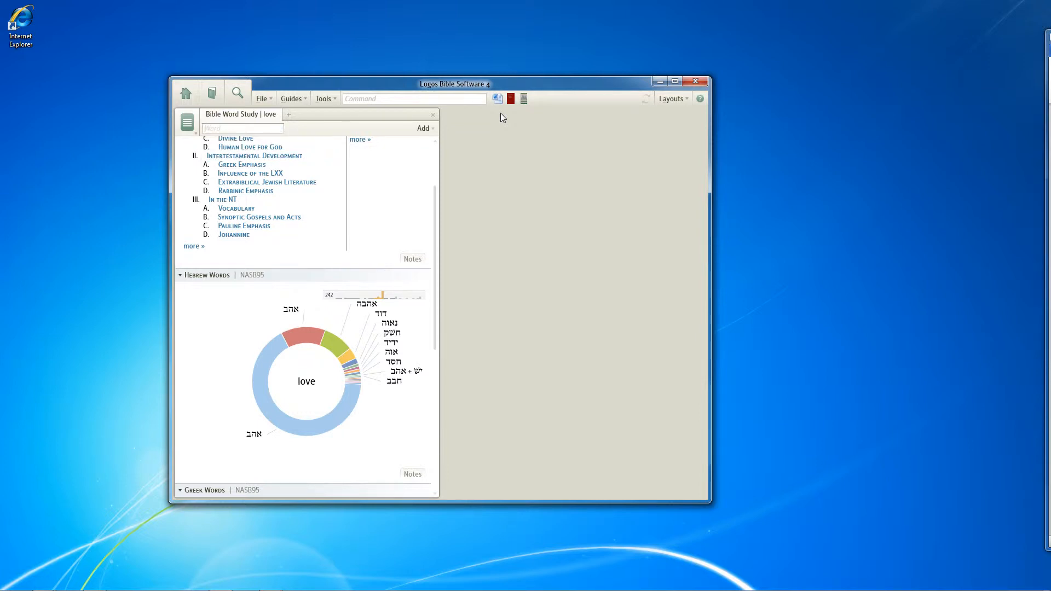
text(אה)
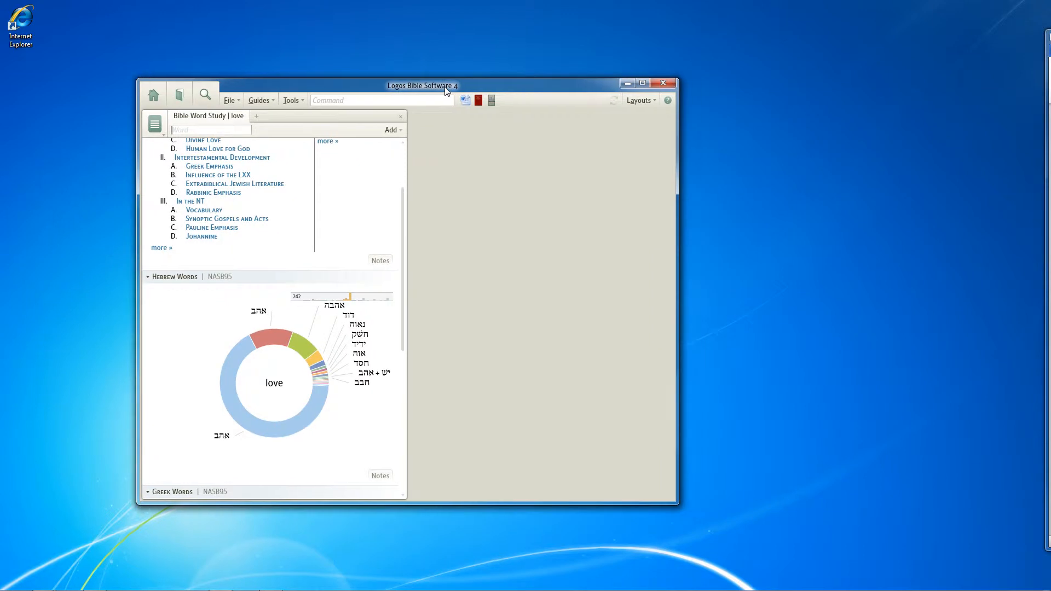
drag(422, 85, 702, 32)
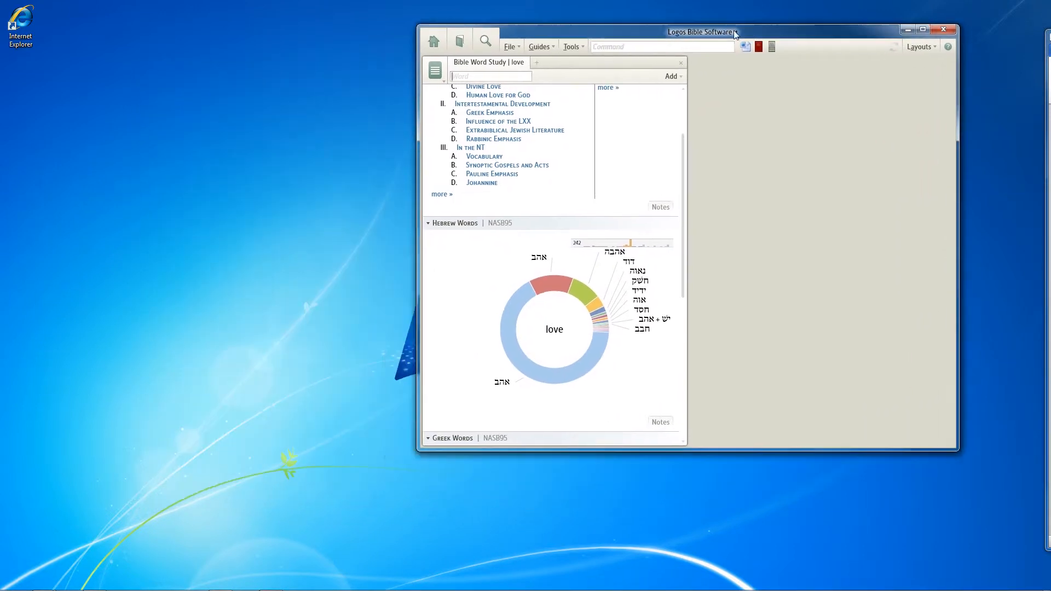
drag(702, 32, 379, 134)
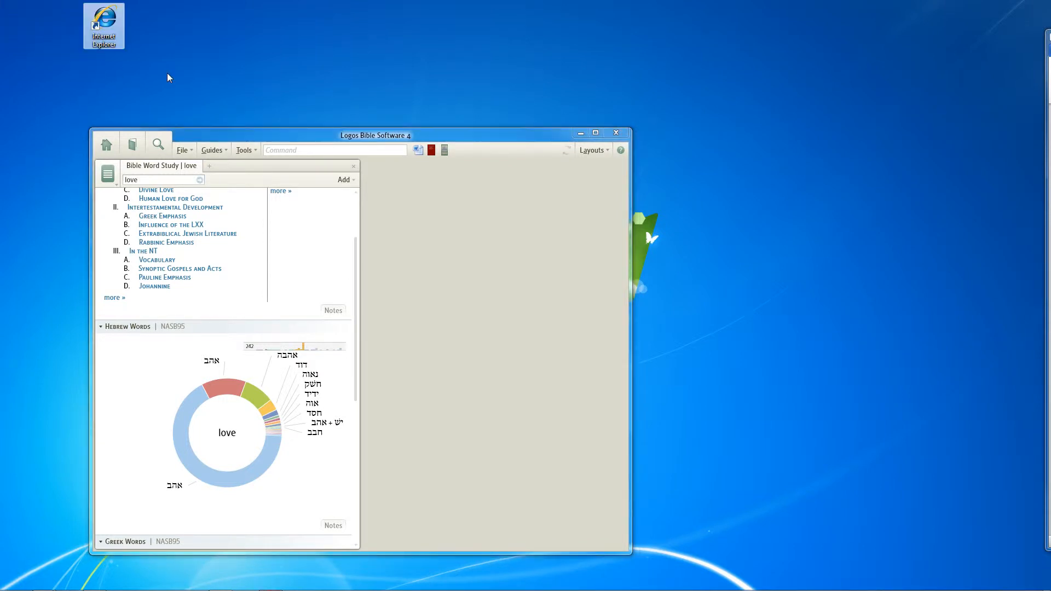
double_click(104, 26)
text(logos.com/)
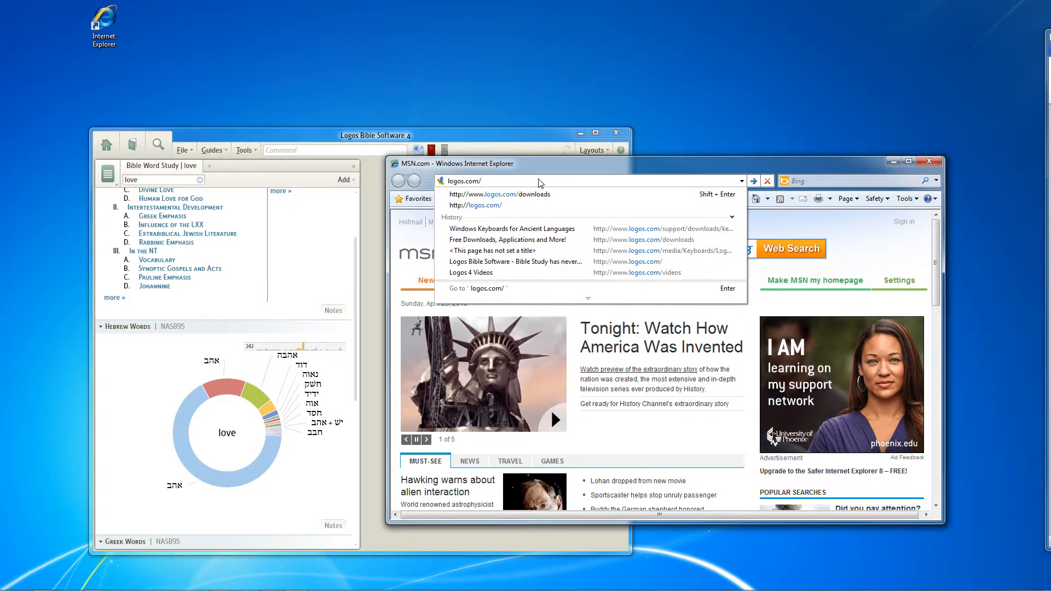
text(don)
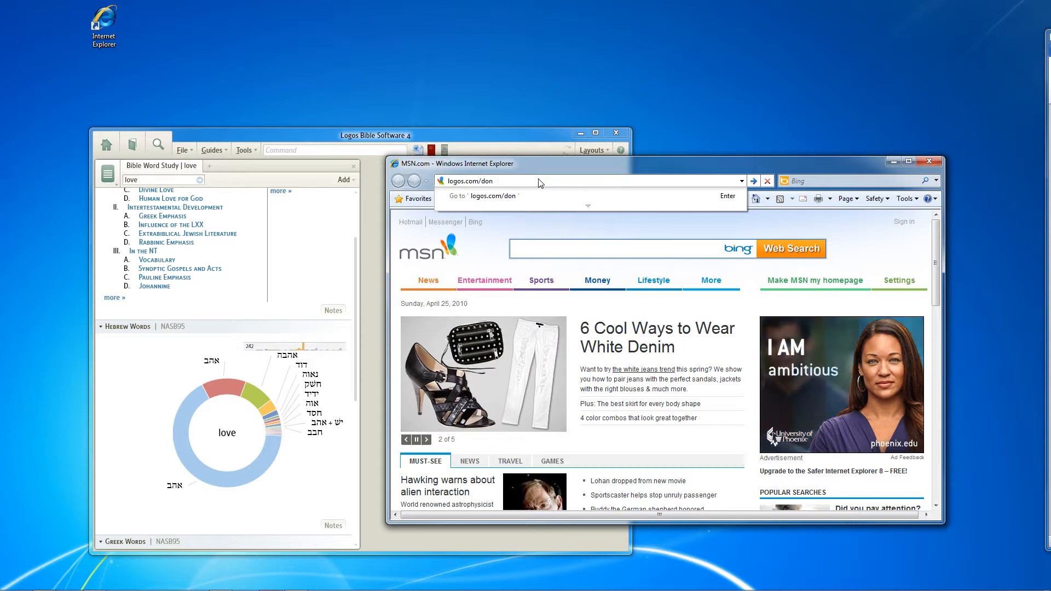
text(http://www.logos.com/downloads)
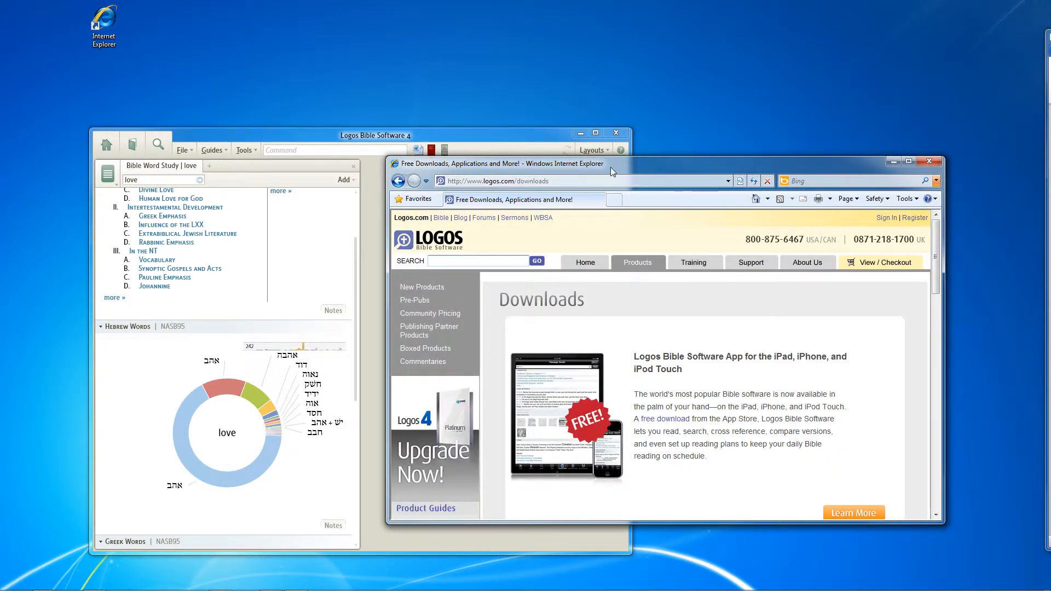
- Maximize the browser and scroll down the Additional Applications list to the keyboard entry
click(909, 162)
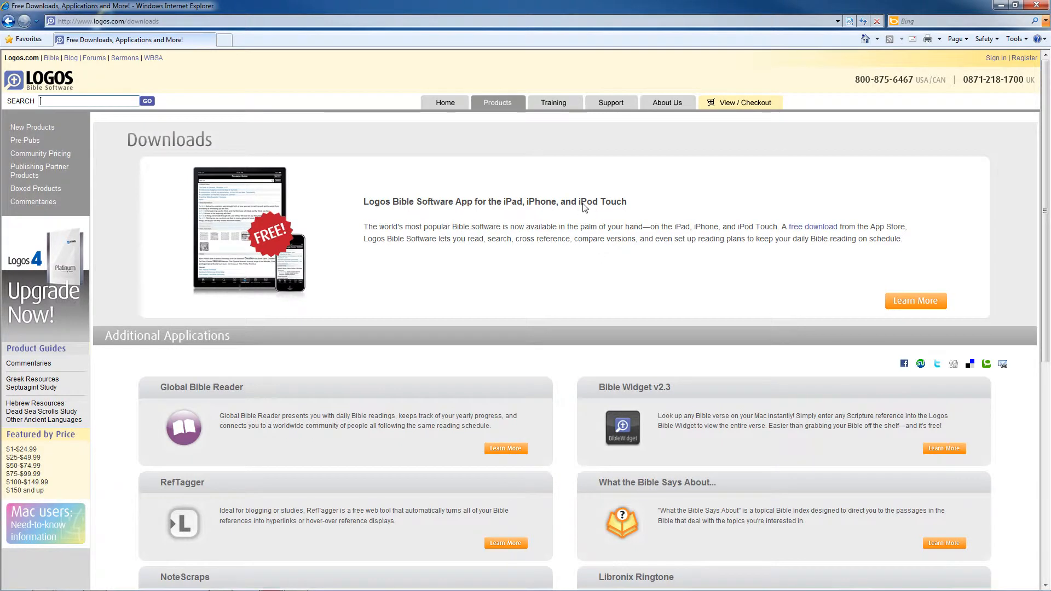
mouse_move(619, 108)
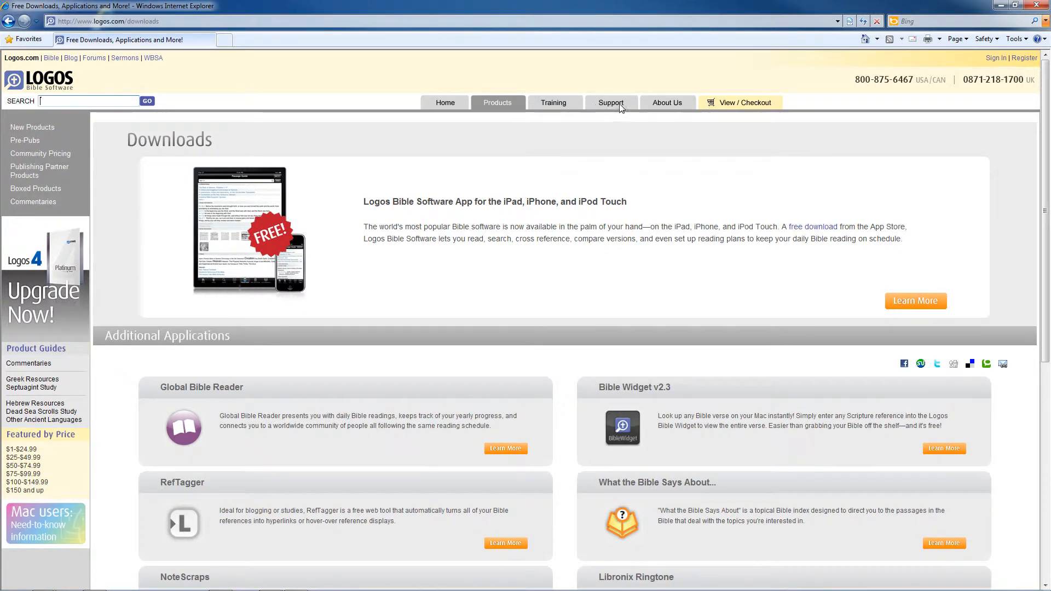
mouse_move(487, 260)
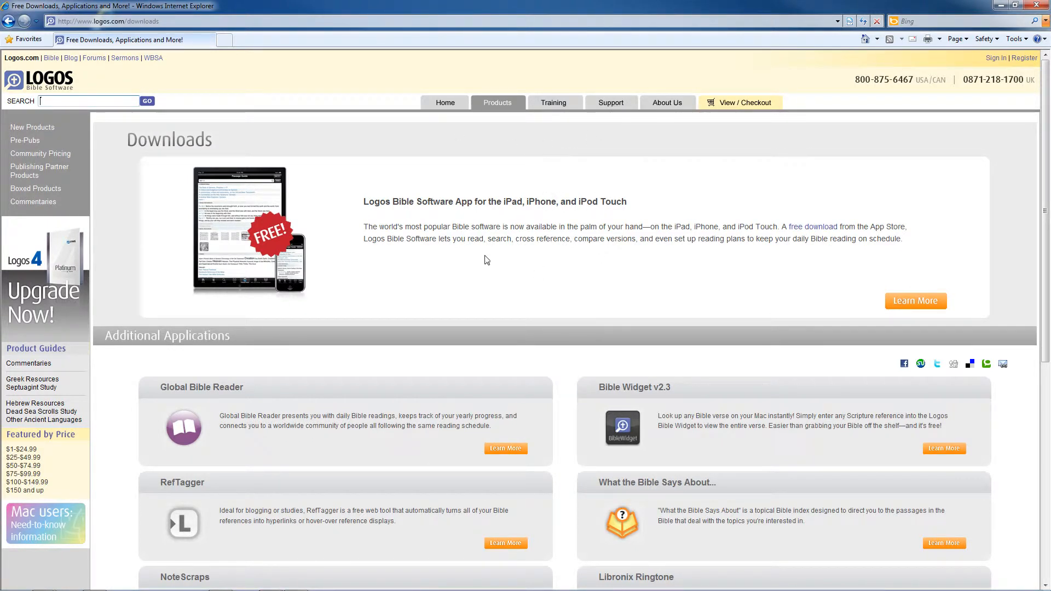
mouse_move(226, 161)
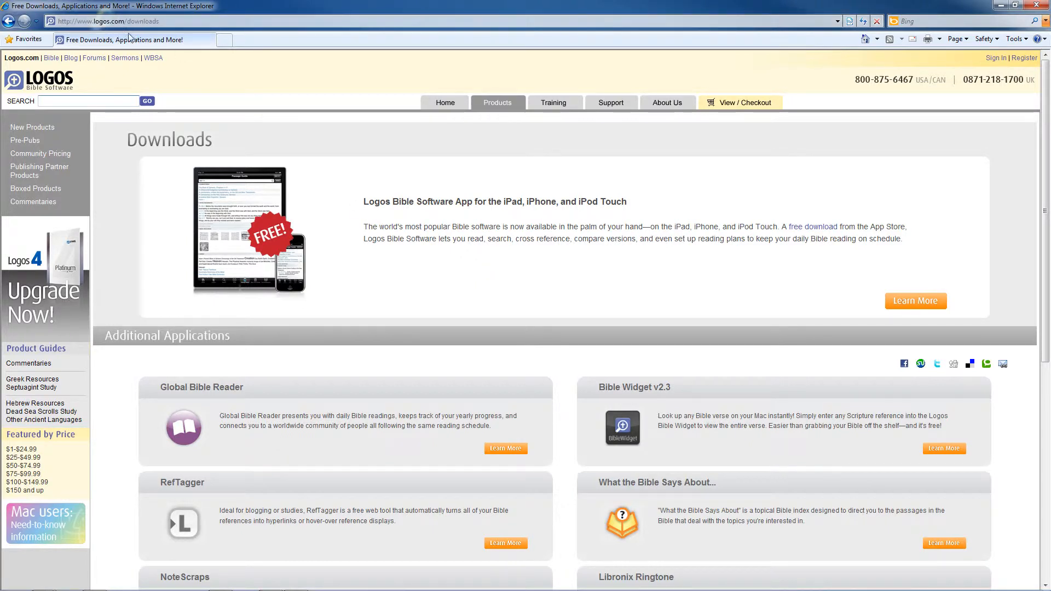
click(87, 101)
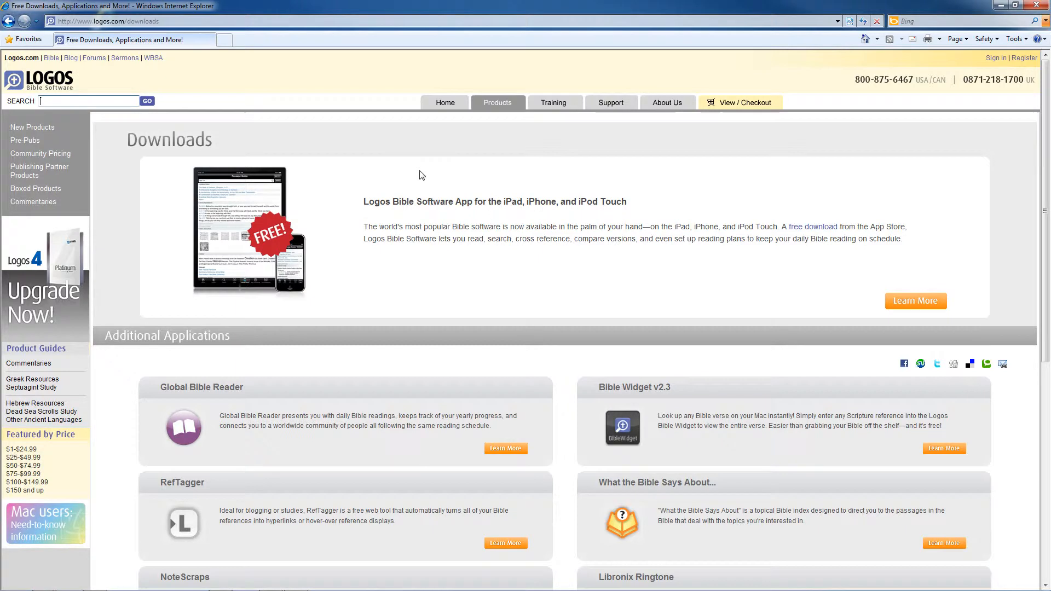
mouse_move(541, 298)
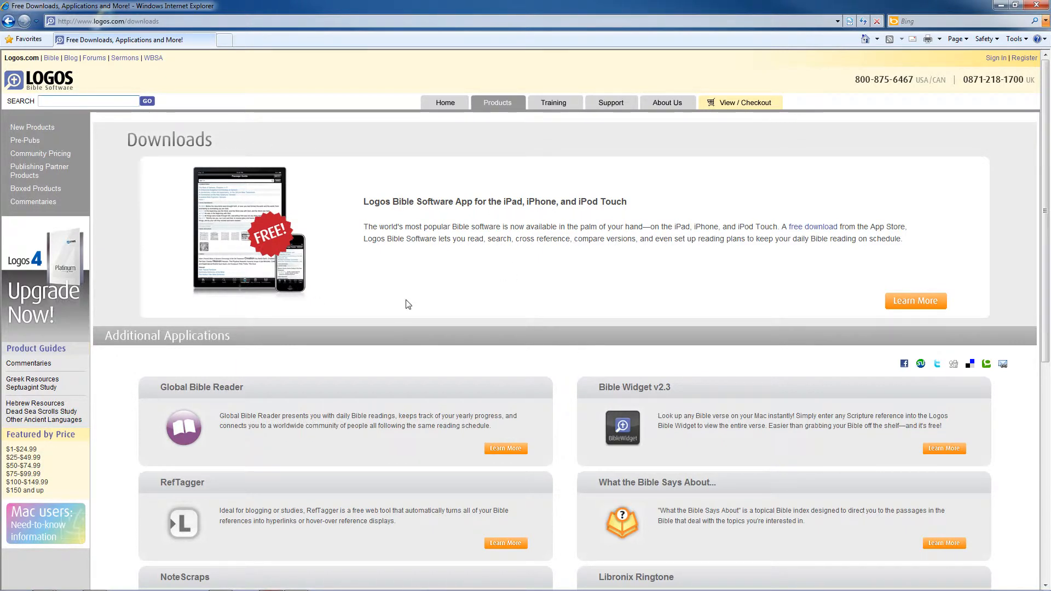
scroll(down, 3)
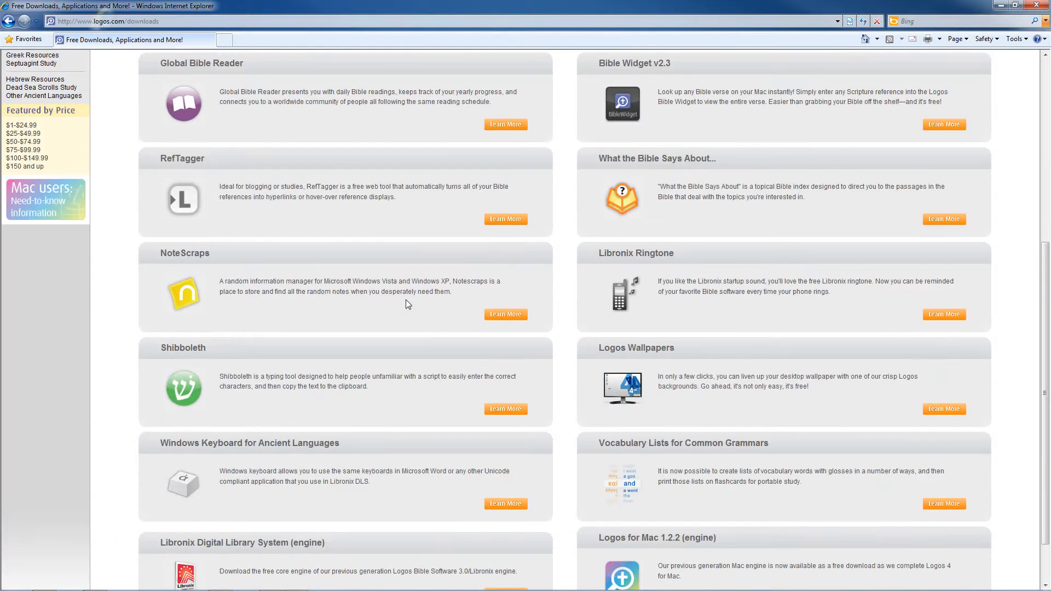
mouse_move(412, 288)
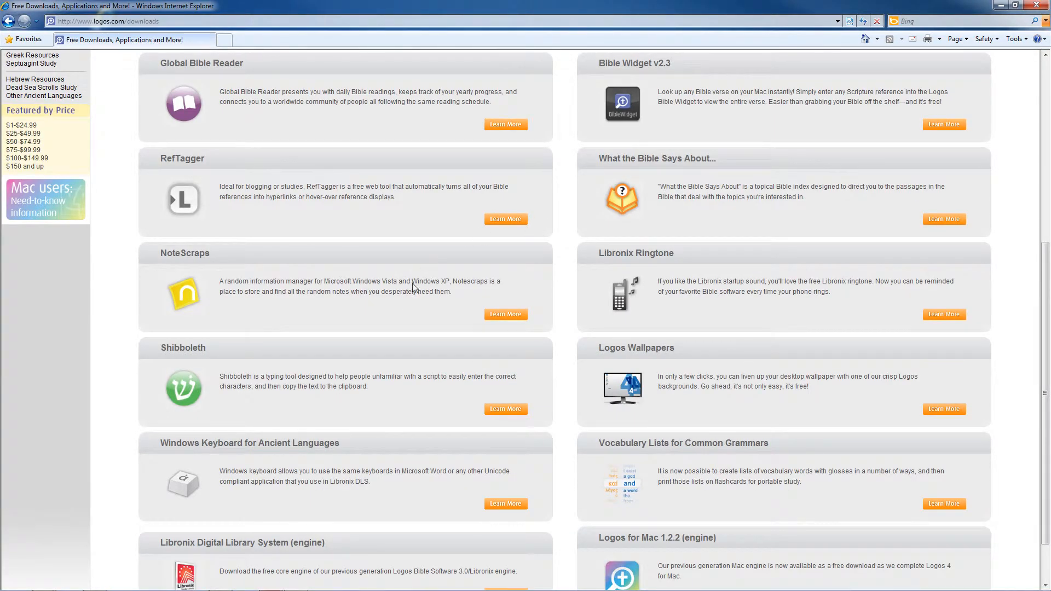
mouse_move(391, 219)
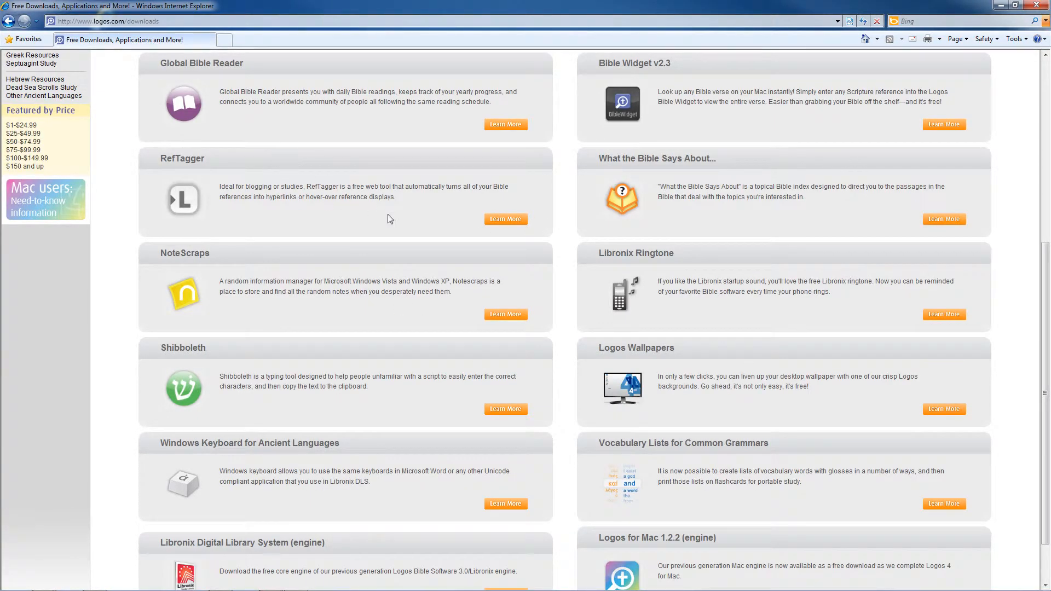
scroll(down, 3)
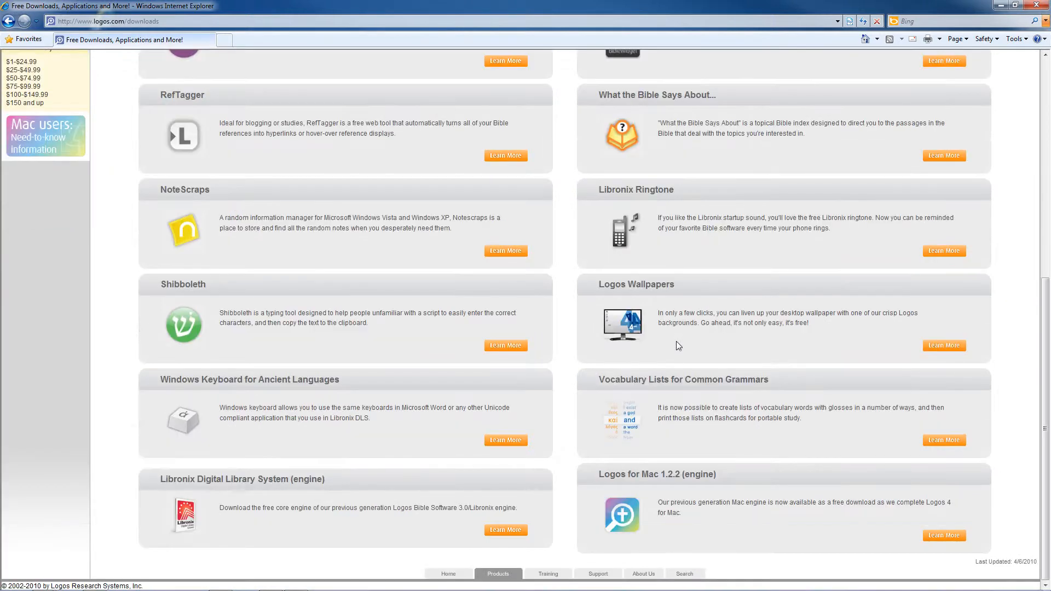
mouse_move(699, 479)
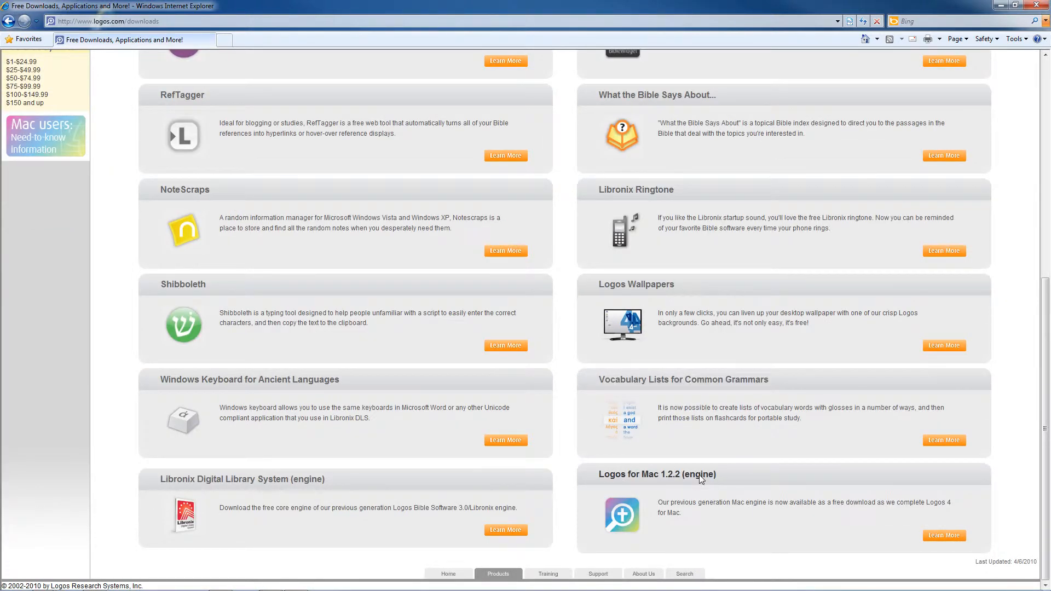
mouse_move(197, 407)
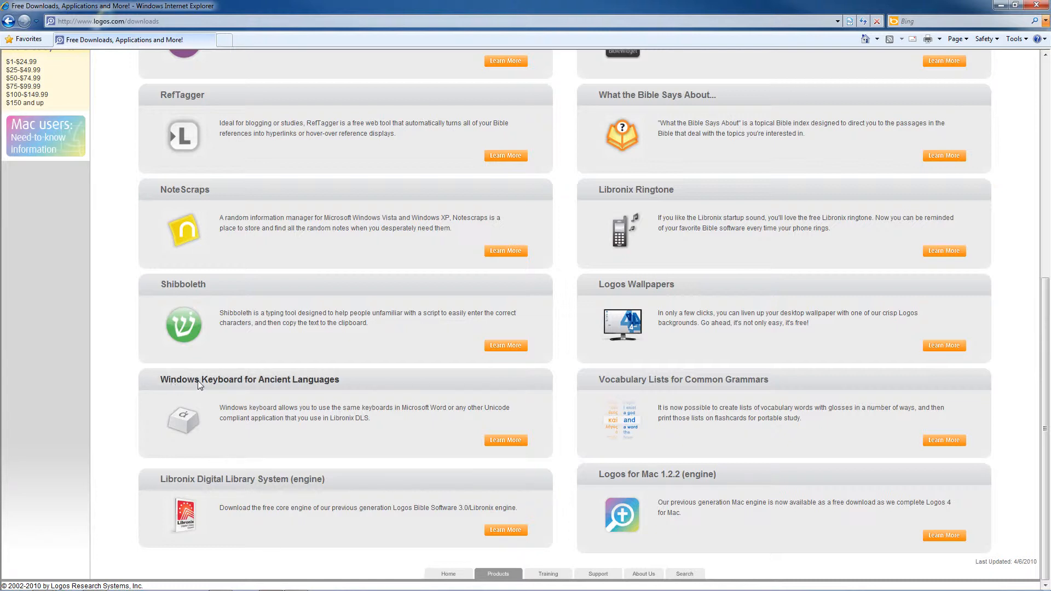
mouse_move(280, 384)
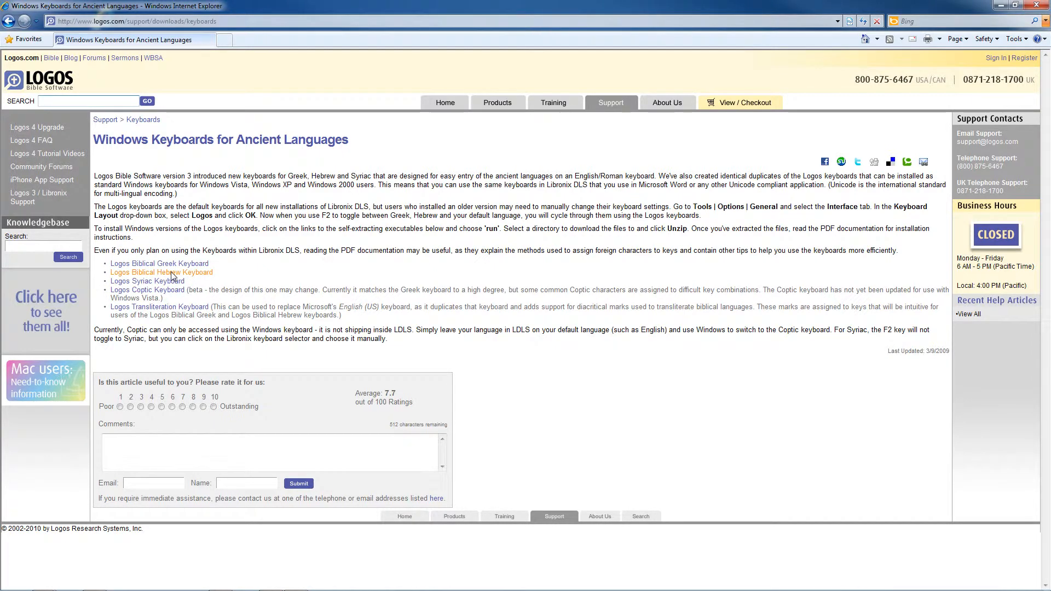
mouse_move(147, 281)
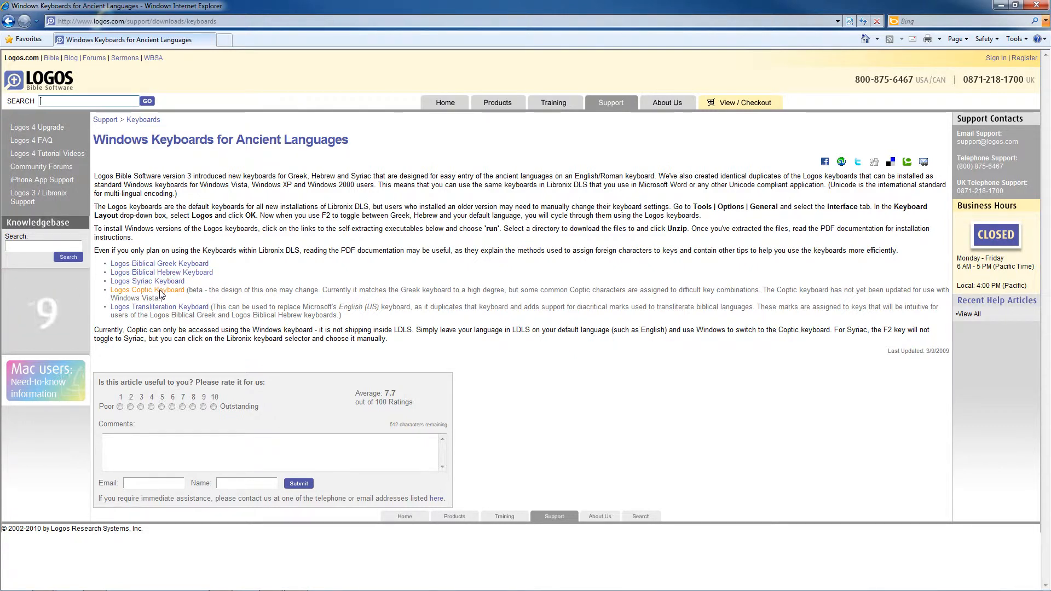
mouse_move(158, 307)
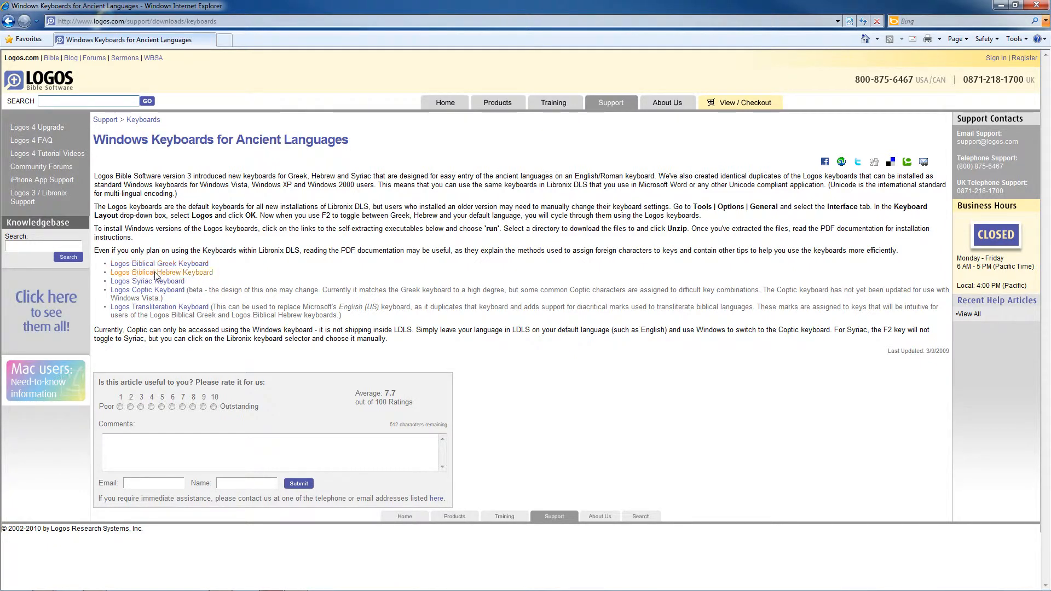
mouse_move(200, 230)
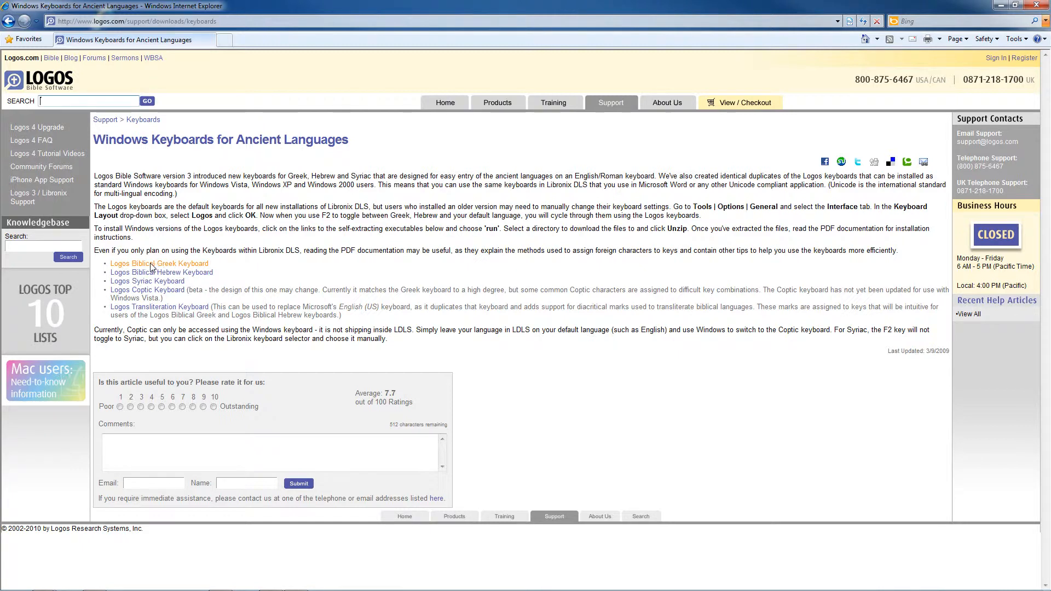
- Save the Logos Biblical Greek Keyboard installer from its download link to the Desktop
click(159, 263)
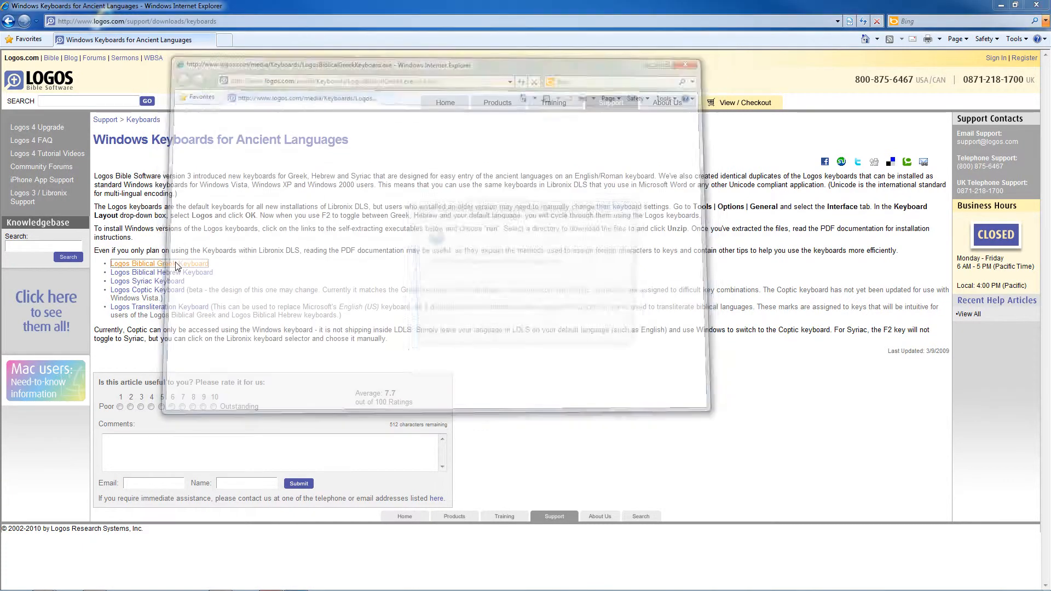
click(159, 263)
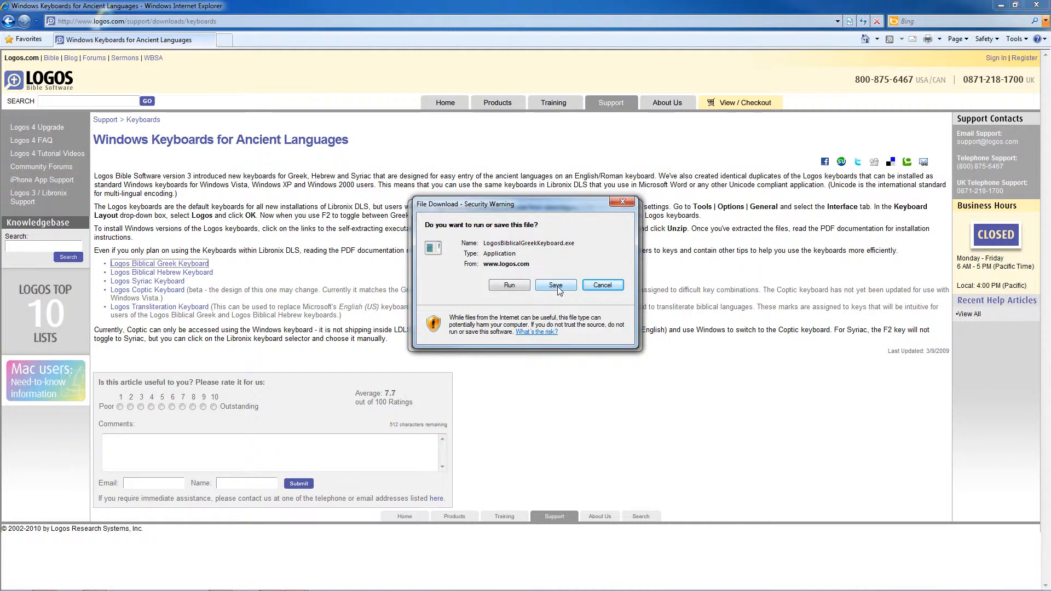
click(556, 285)
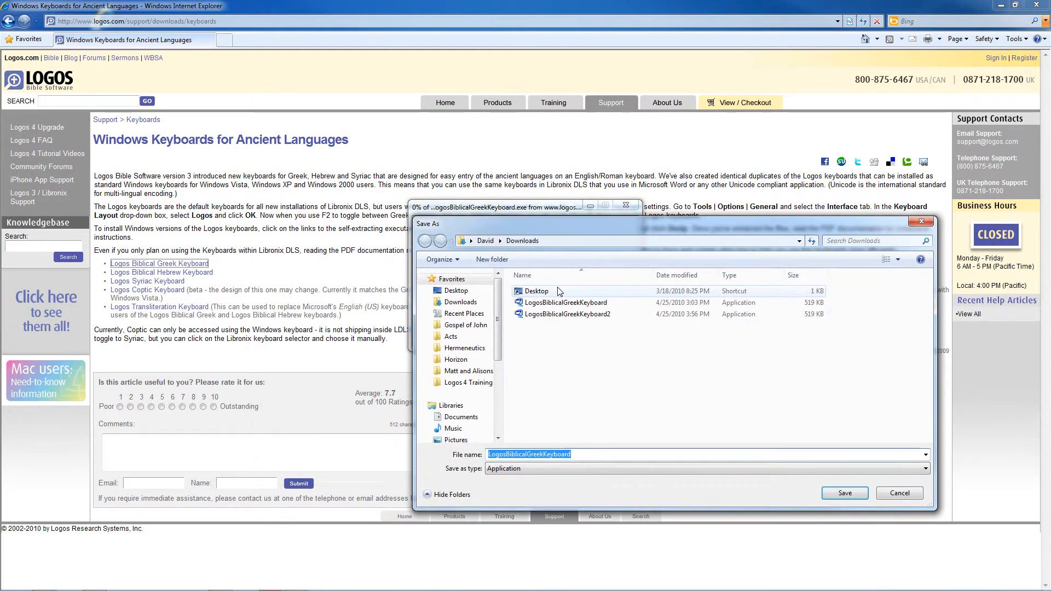
click(456, 290)
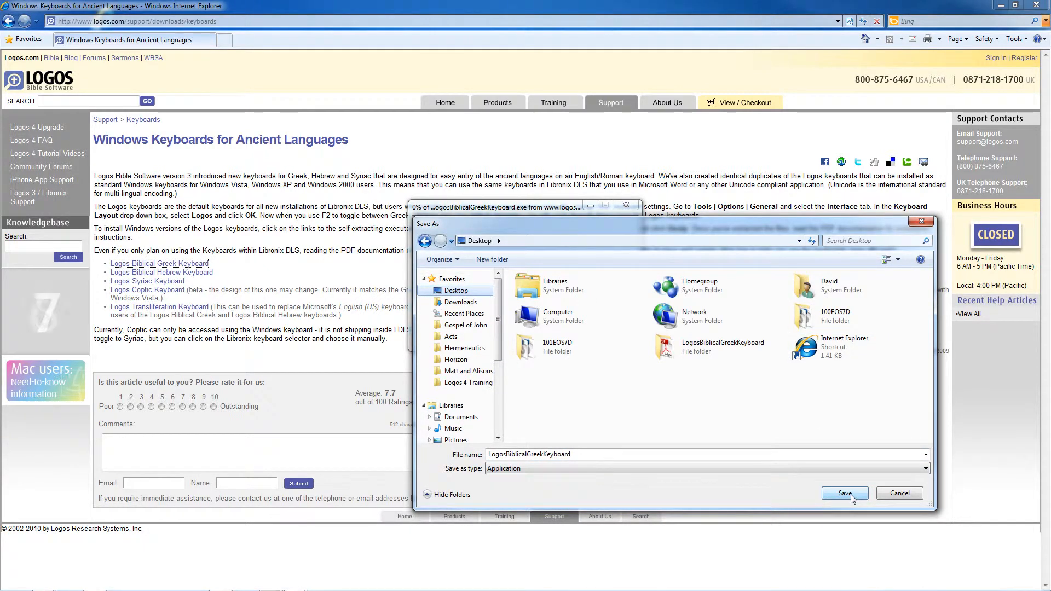
click(844, 493)
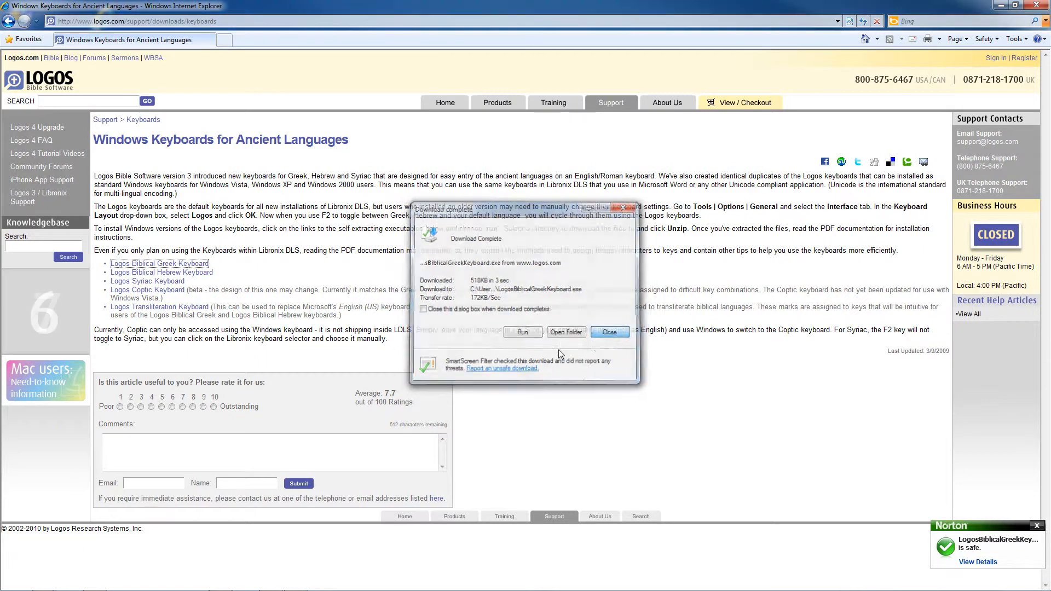
- Run the Greek keyboard self-extractor, unzip its 9 files to the Desktop, and close it
click(608, 332)
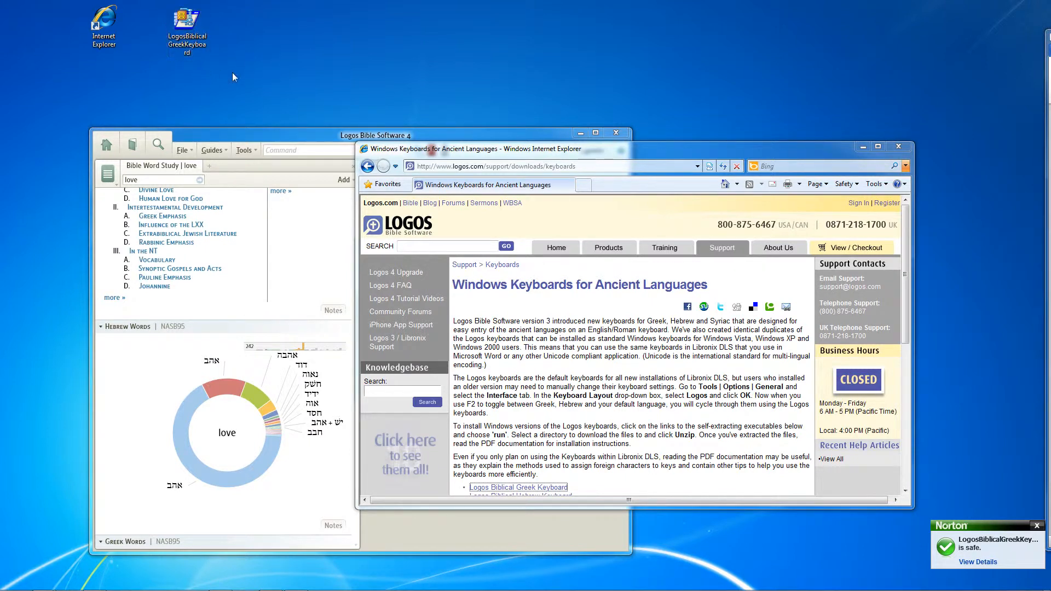
mouse_move(199, 42)
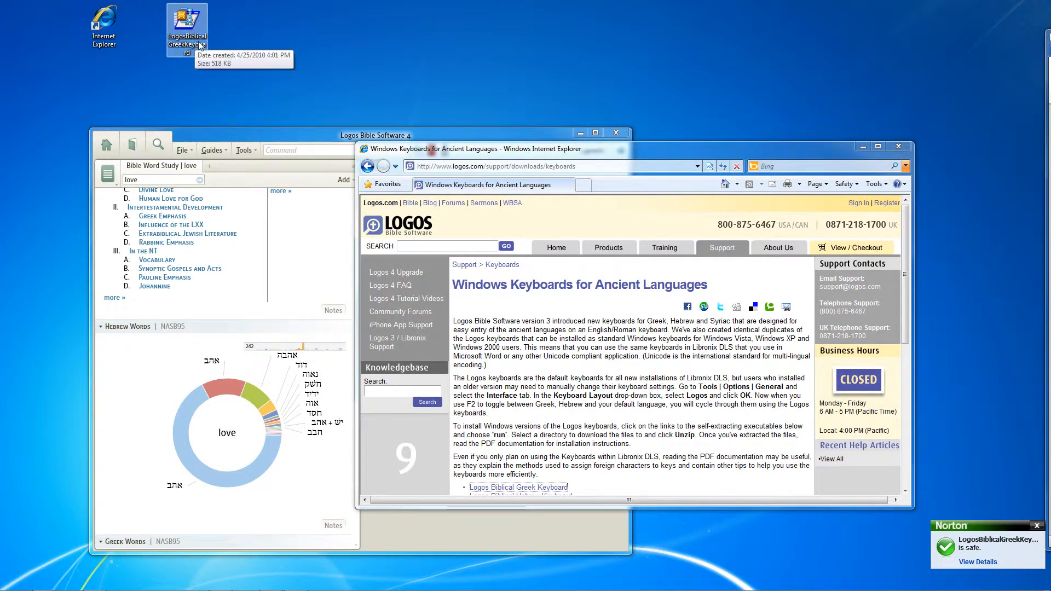
double_click(187, 23)
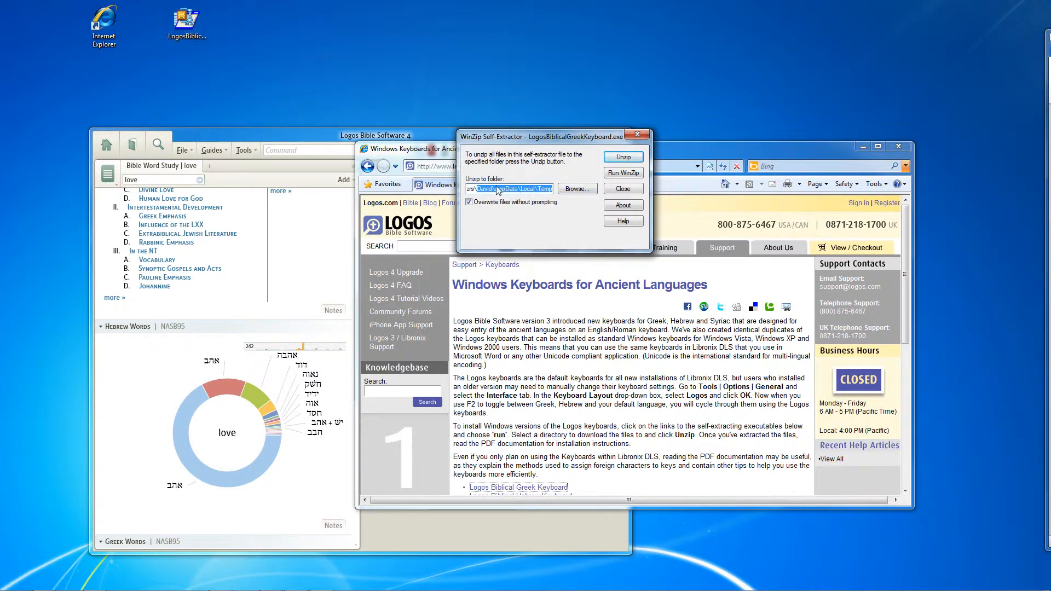
mouse_move(621, 157)
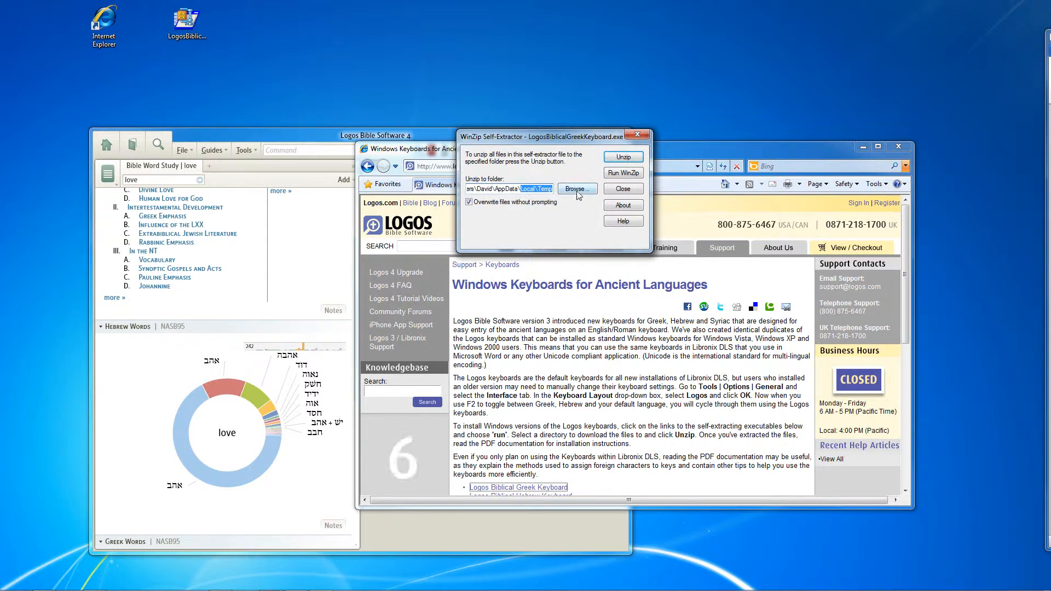
click(576, 188)
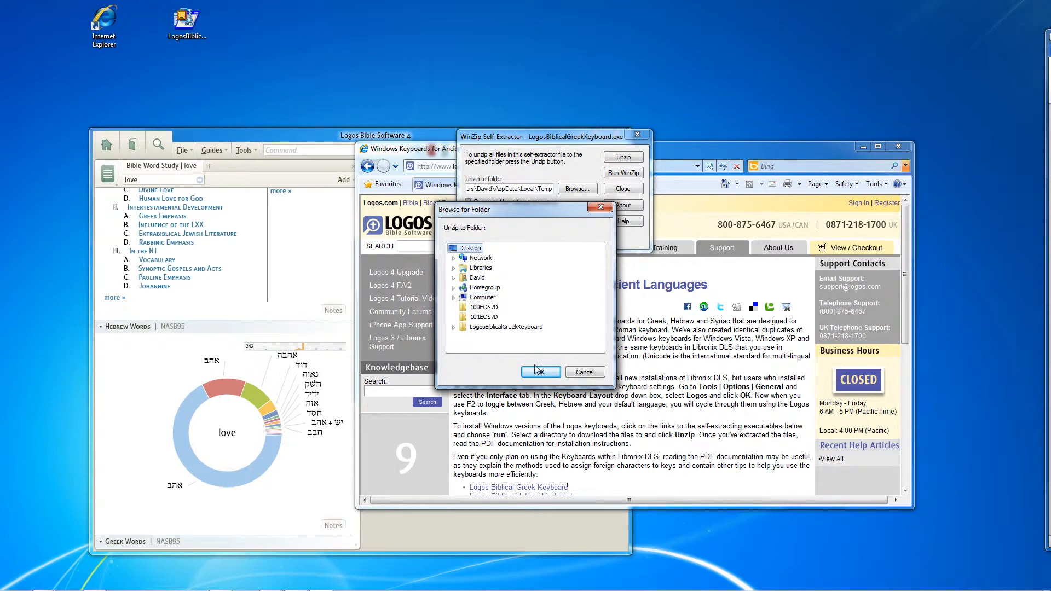
click(540, 371)
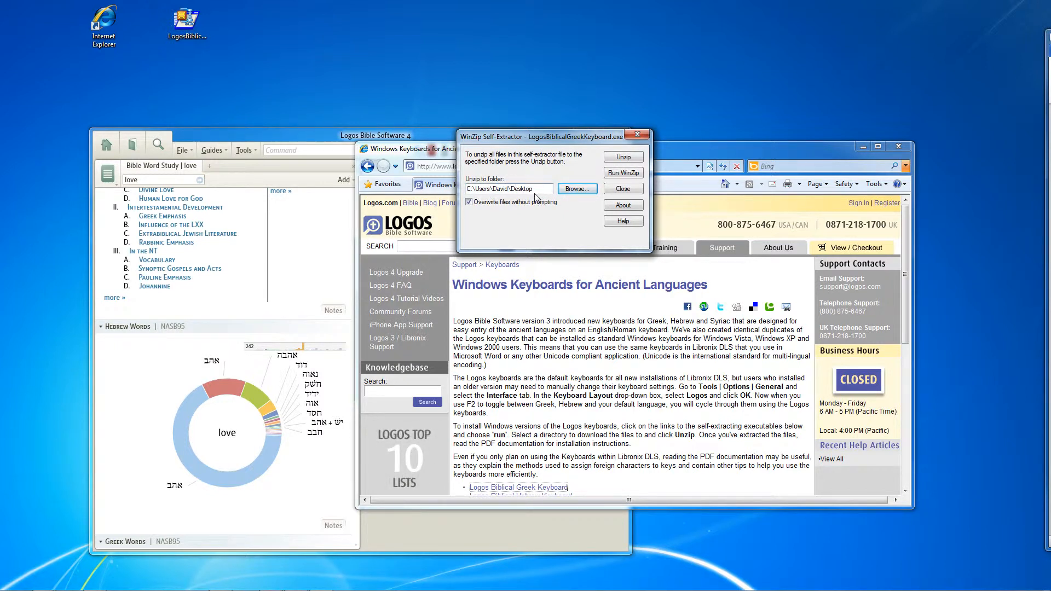
click(621, 156)
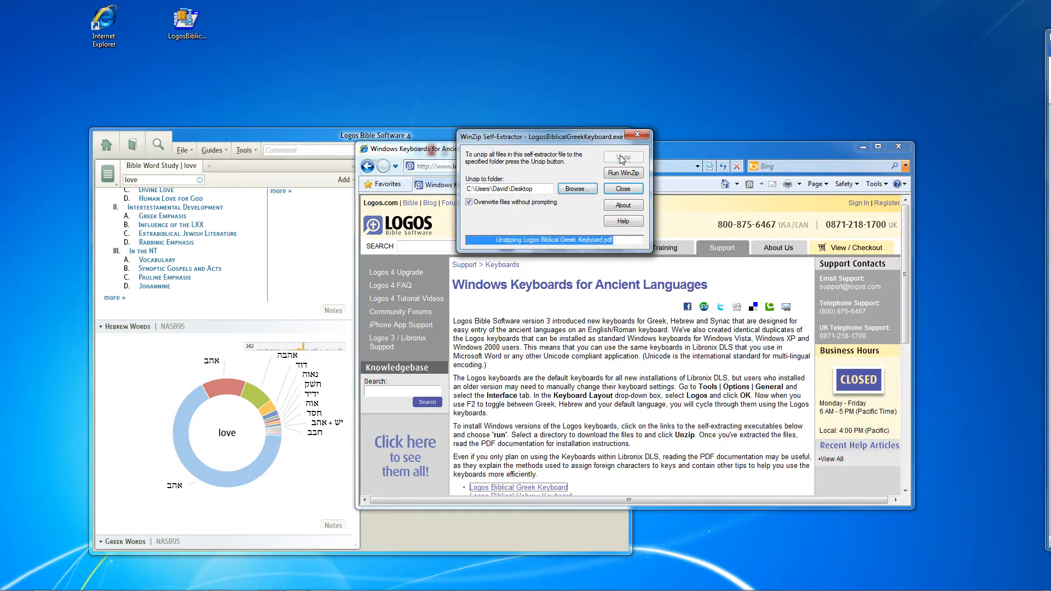
click(622, 156)
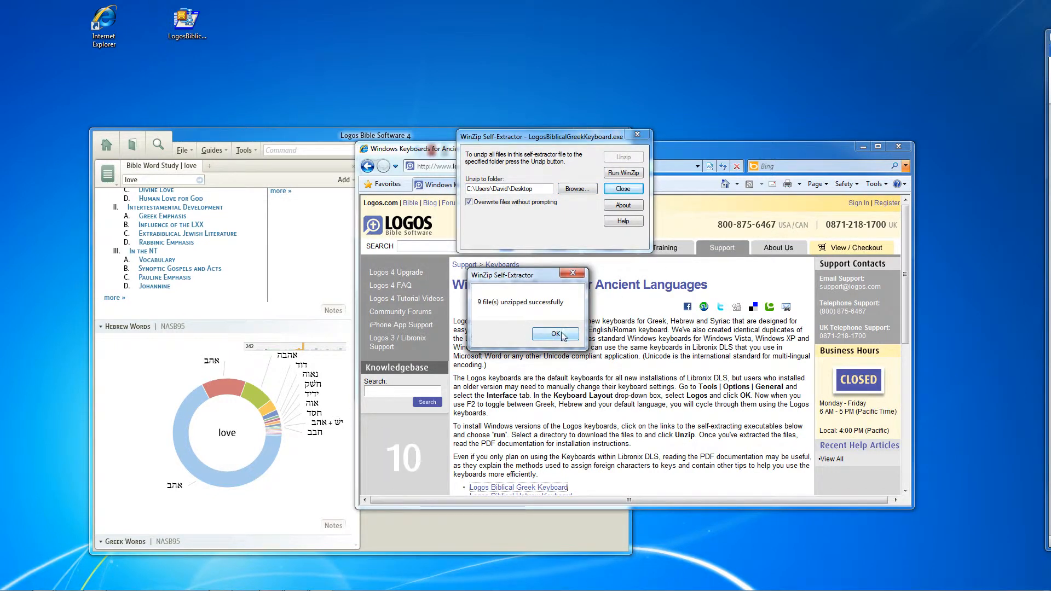
click(553, 334)
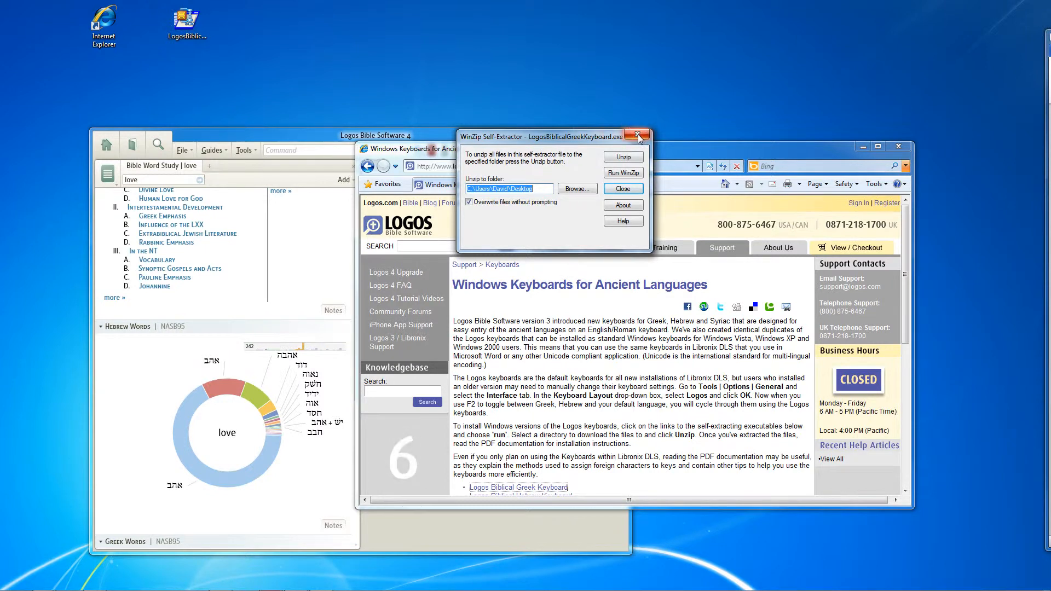
click(639, 134)
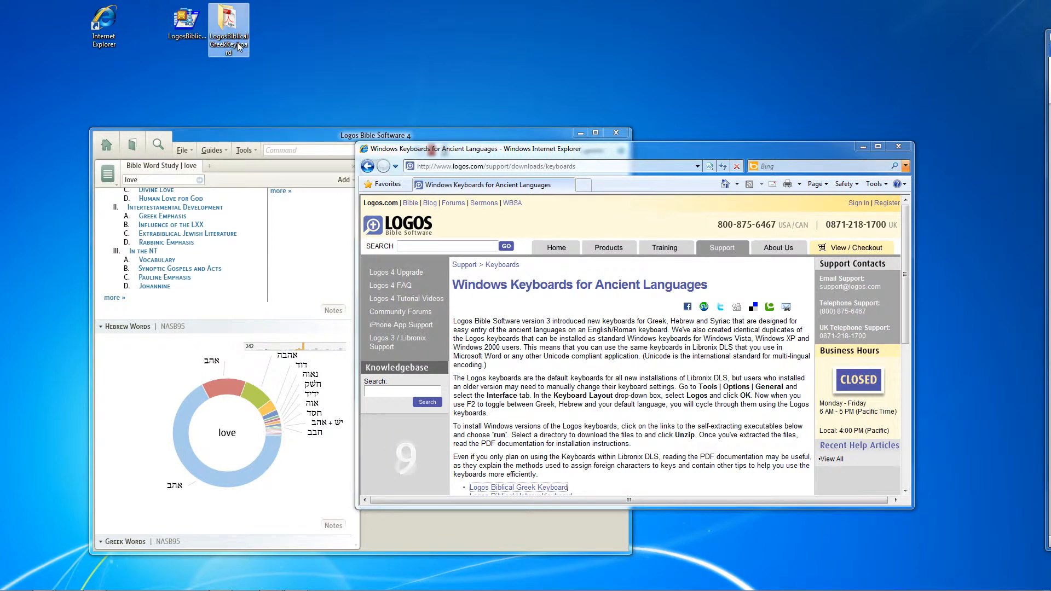
- Open the LogosBiblicalGreekKeyboard folder, view and close the manual, then enter kbdlbgr
double_click(228, 25)
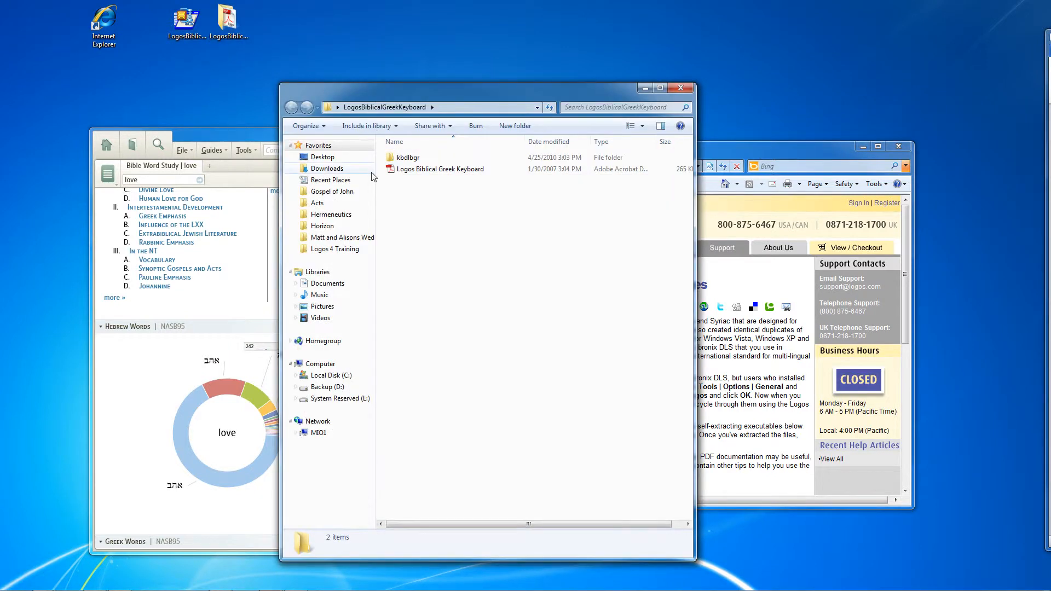
double_click(440, 169)
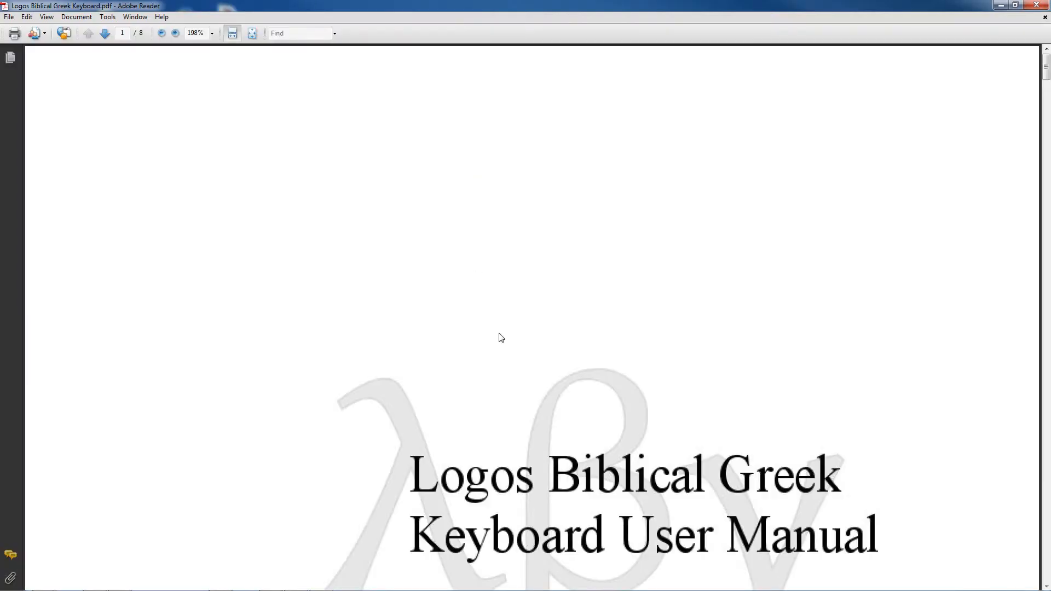
scroll(down, 3)
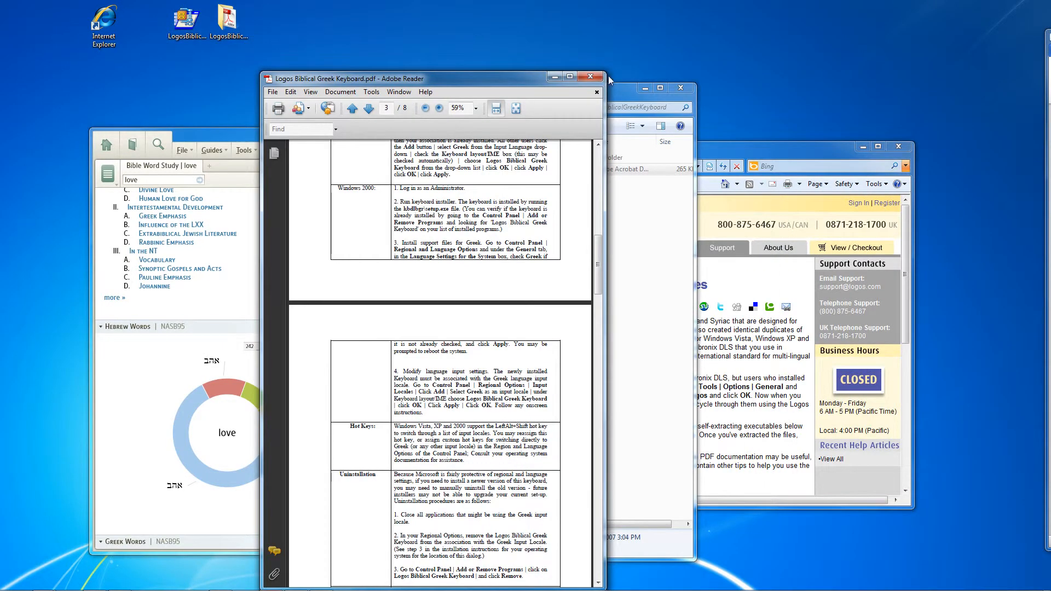
click(589, 77)
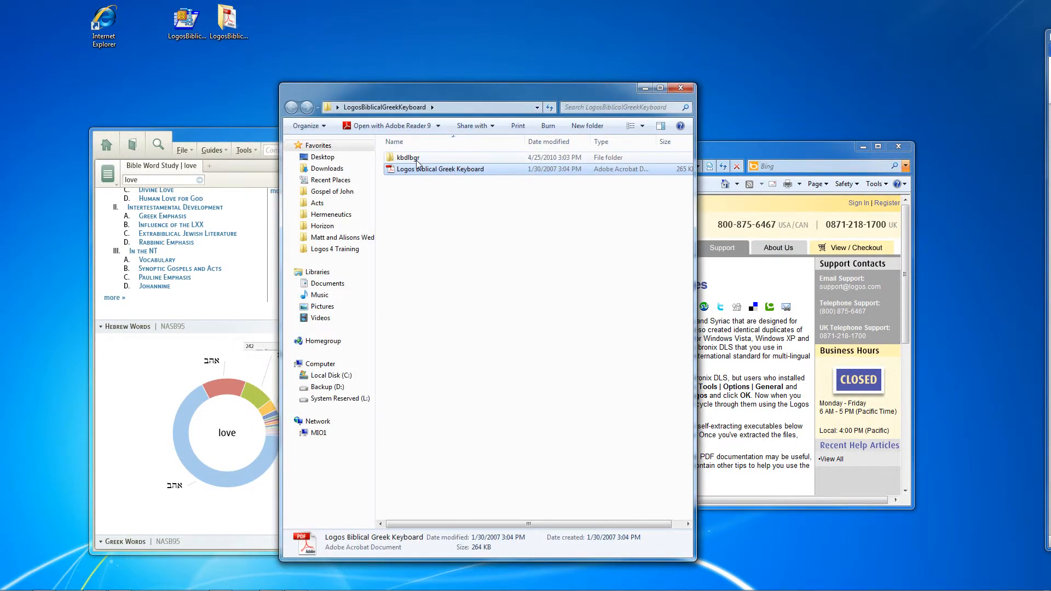
click(407, 157)
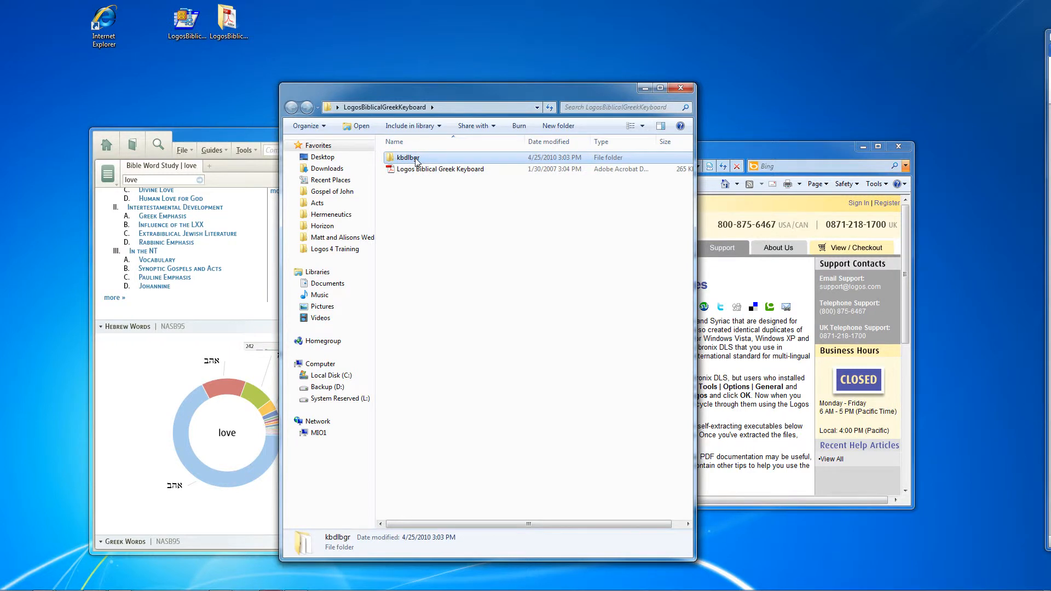
double_click(407, 157)
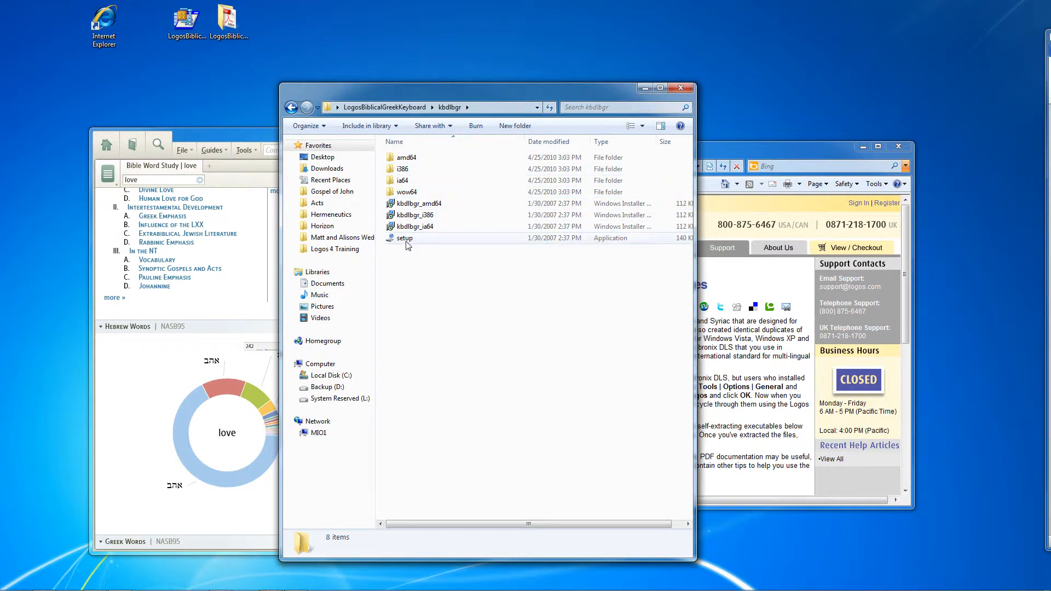
mouse_move(404, 238)
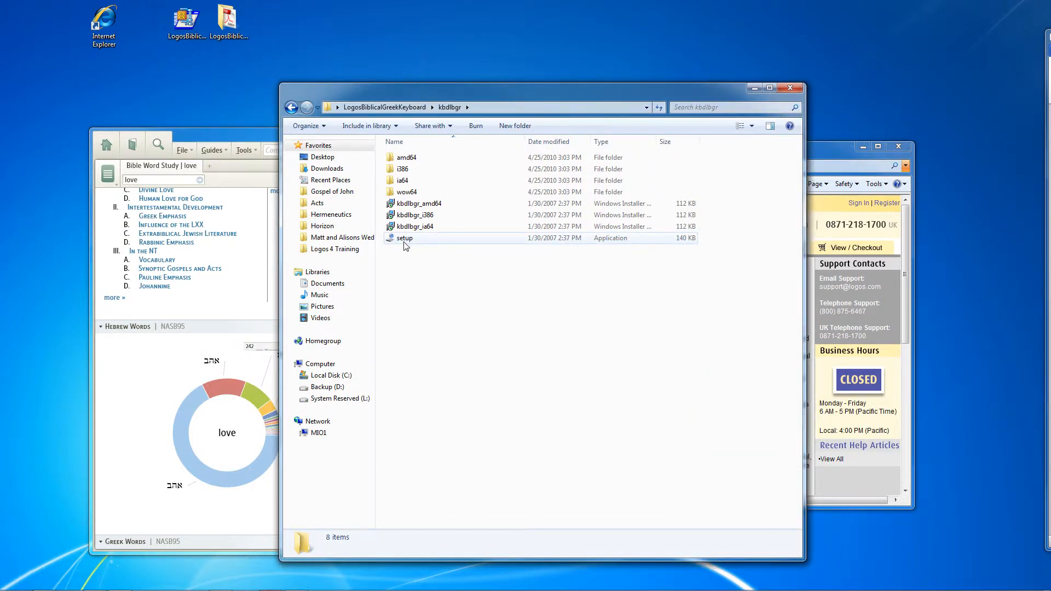
- Run the Greek keyboard setup application, click Finish, and close the kbdlbgr folder window
double_click(404, 238)
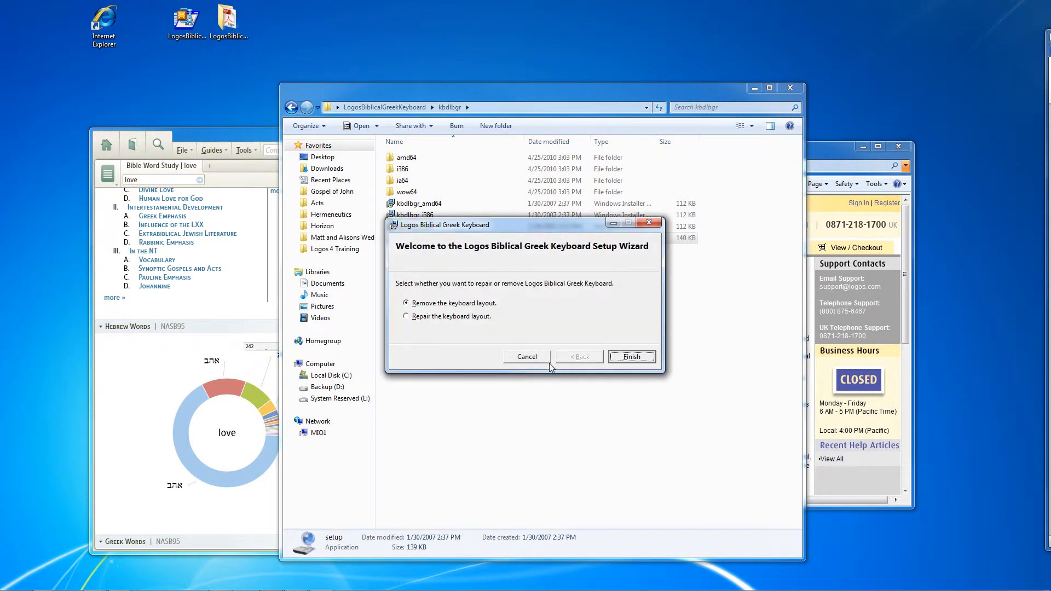
mouse_move(523, 276)
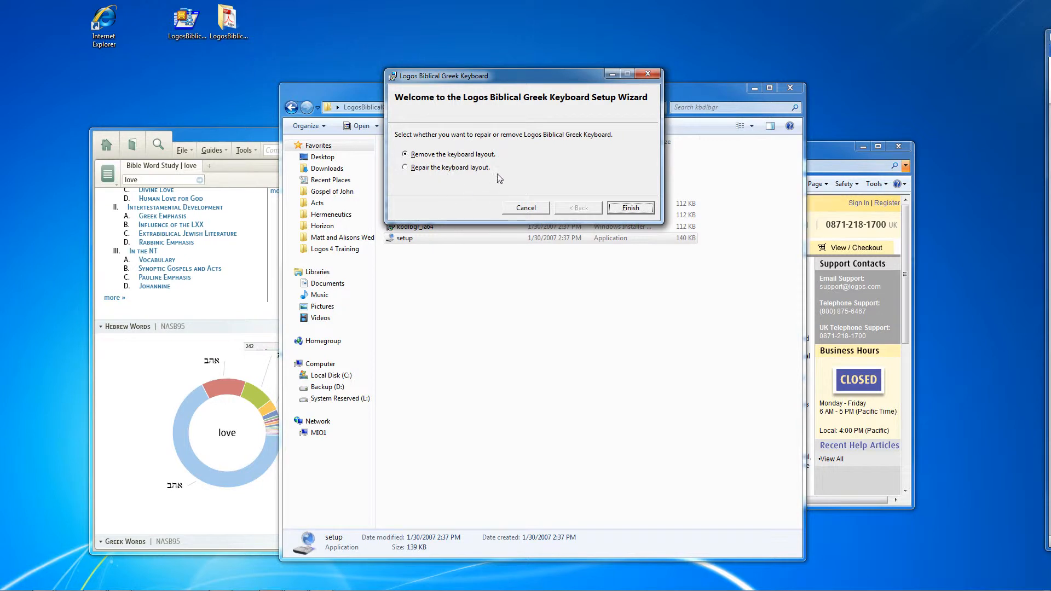
mouse_move(441, 150)
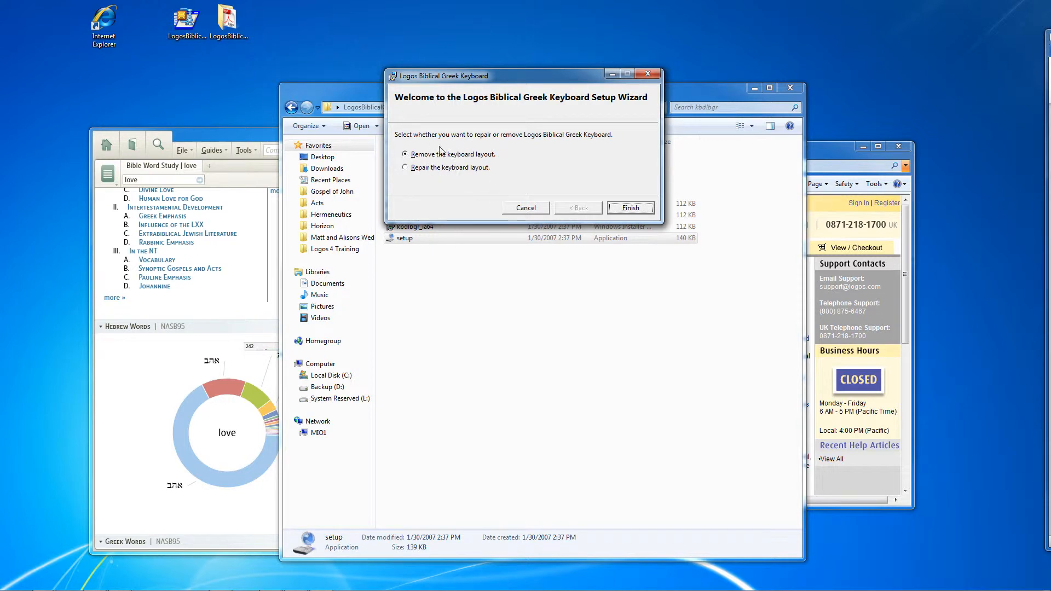
mouse_move(449, 170)
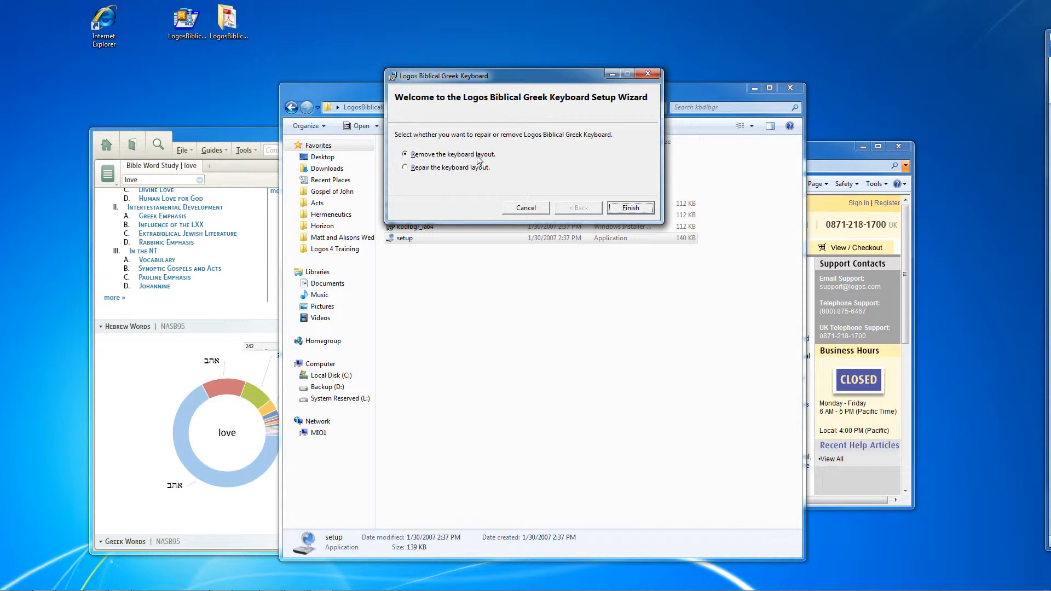
mouse_move(492, 165)
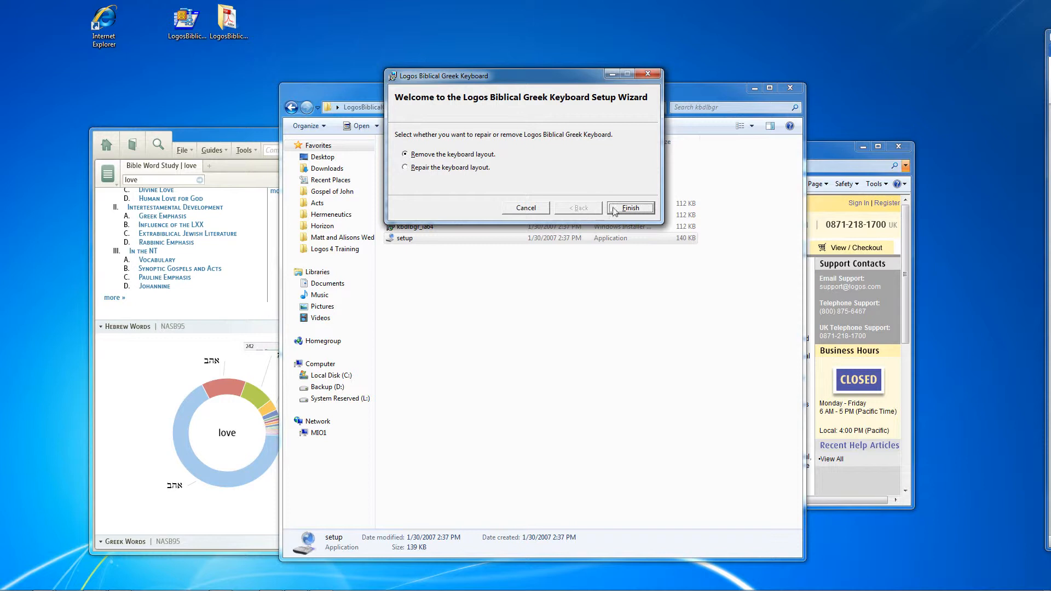
mouse_move(637, 213)
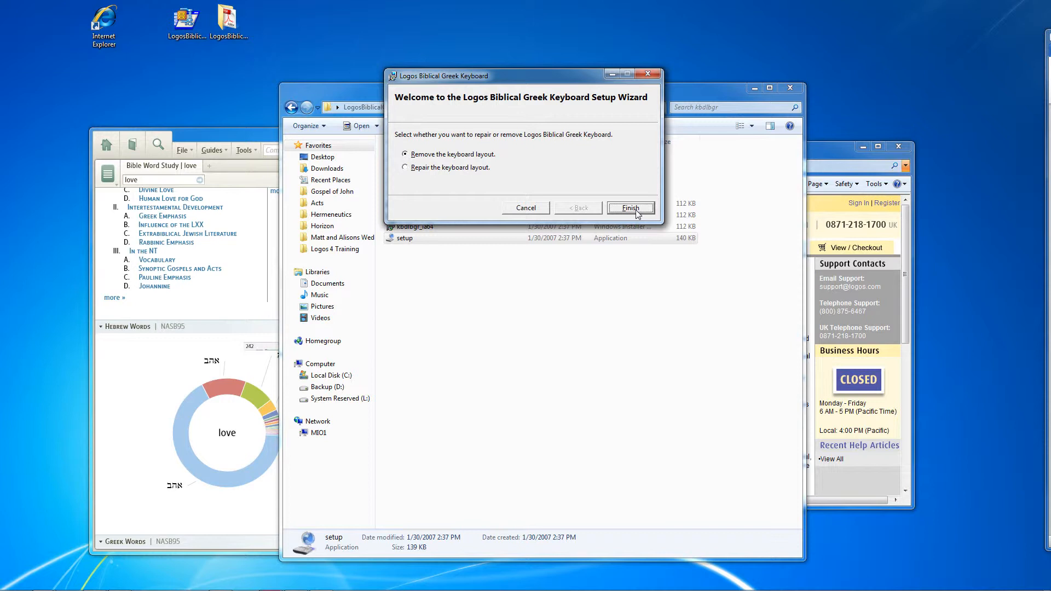
click(629, 208)
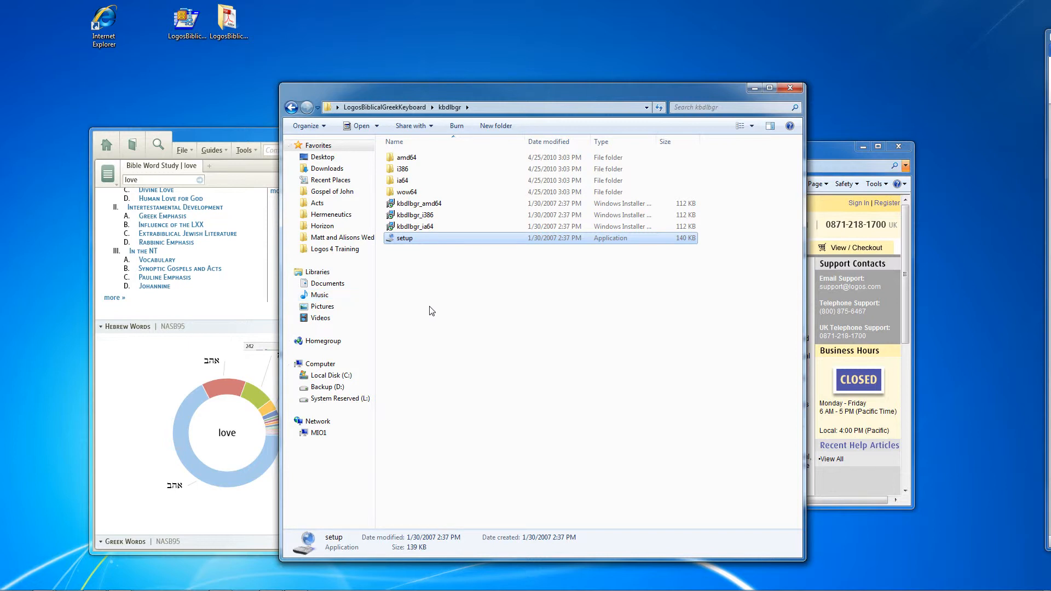
mouse_move(789, 88)
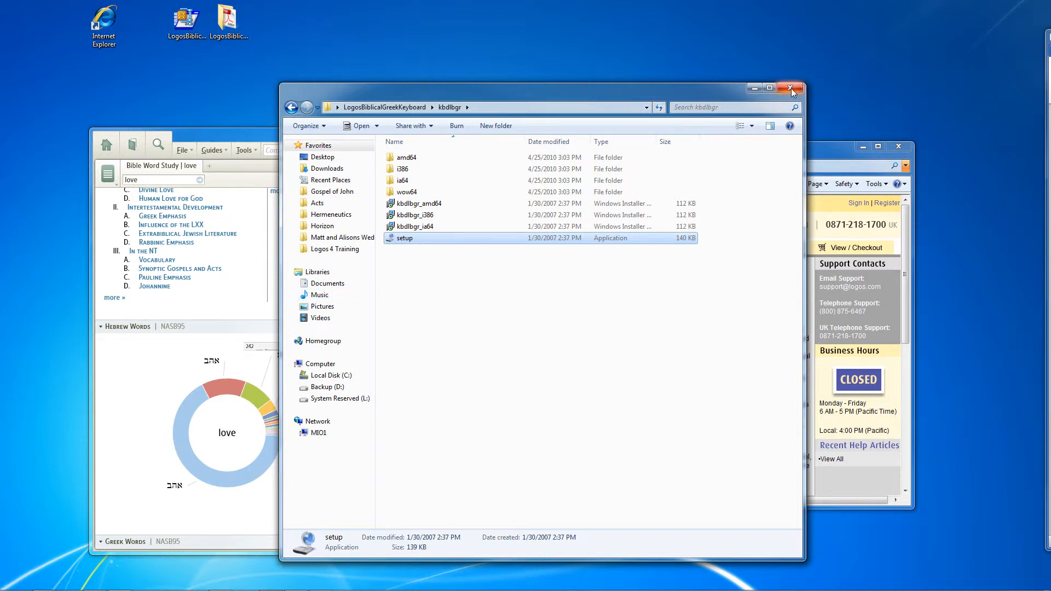
click(791, 88)
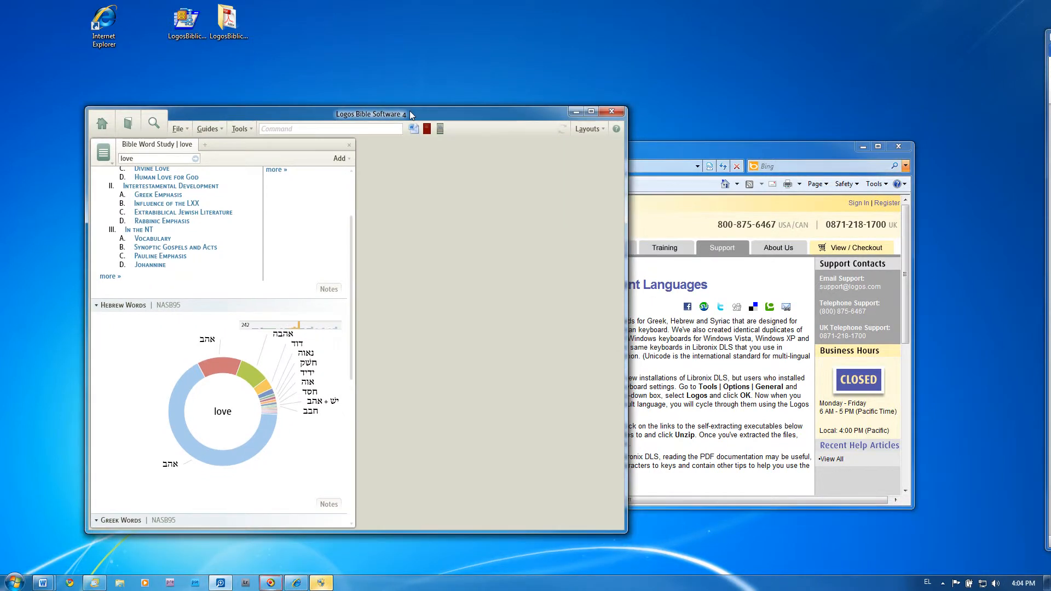
- Test the Greek keyboard by typing αγα and σδφ into the Logos word study search
click(159, 158)
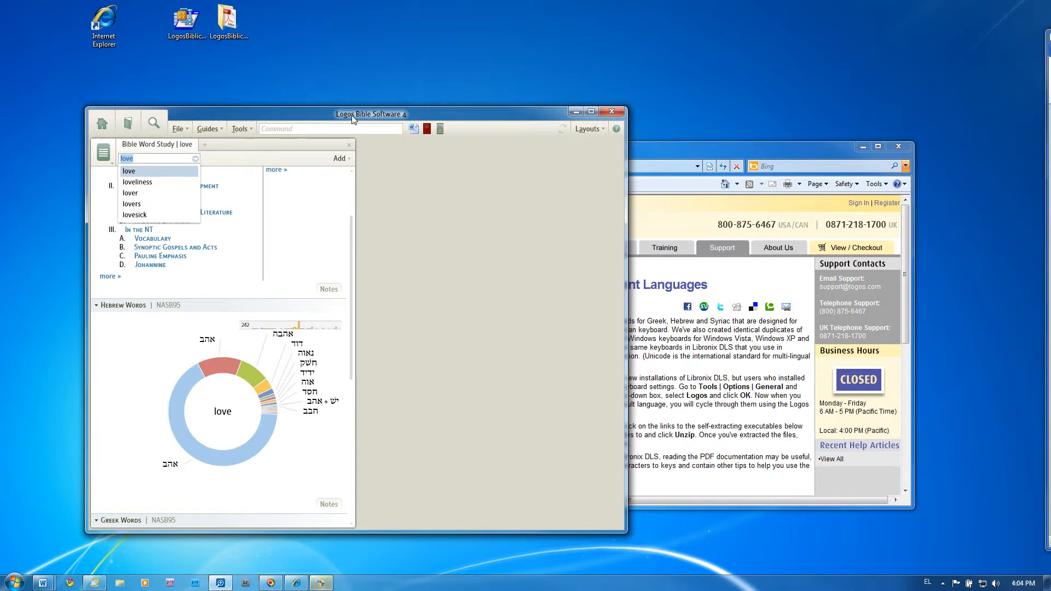
click(151, 158)
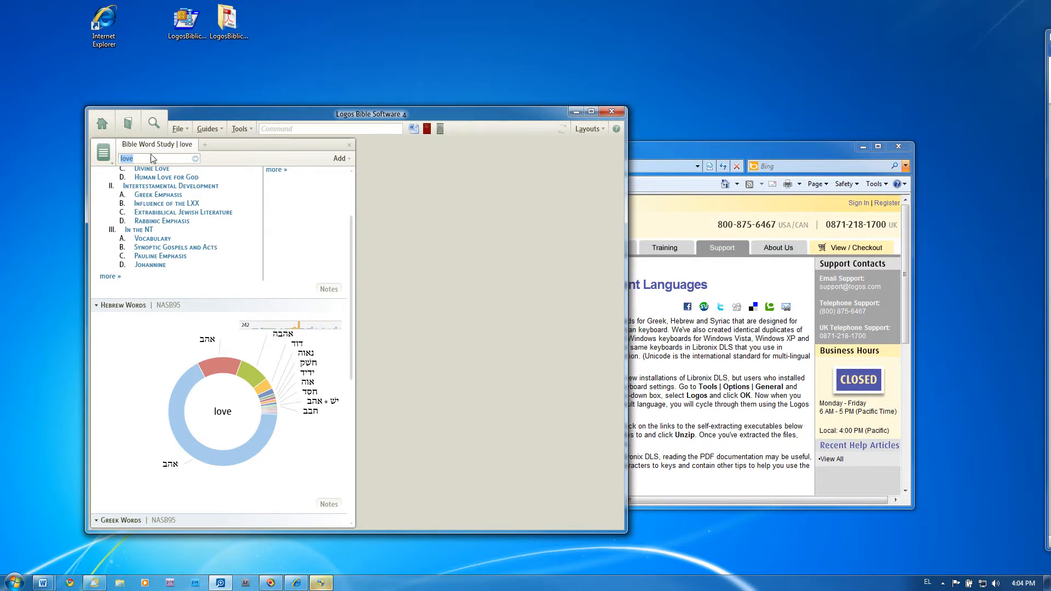
text(αγα)
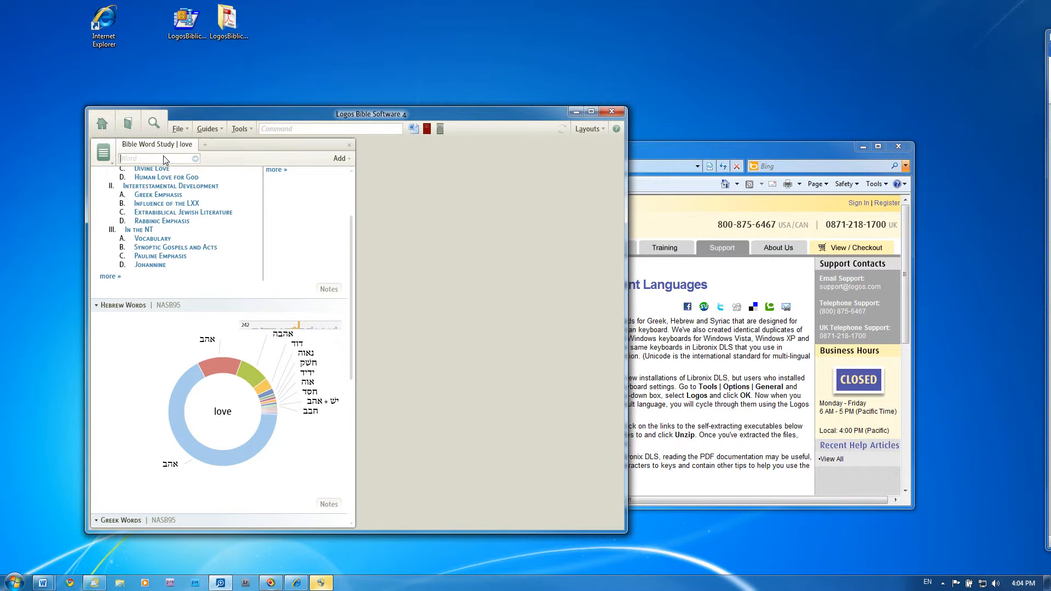
text(σδφ)
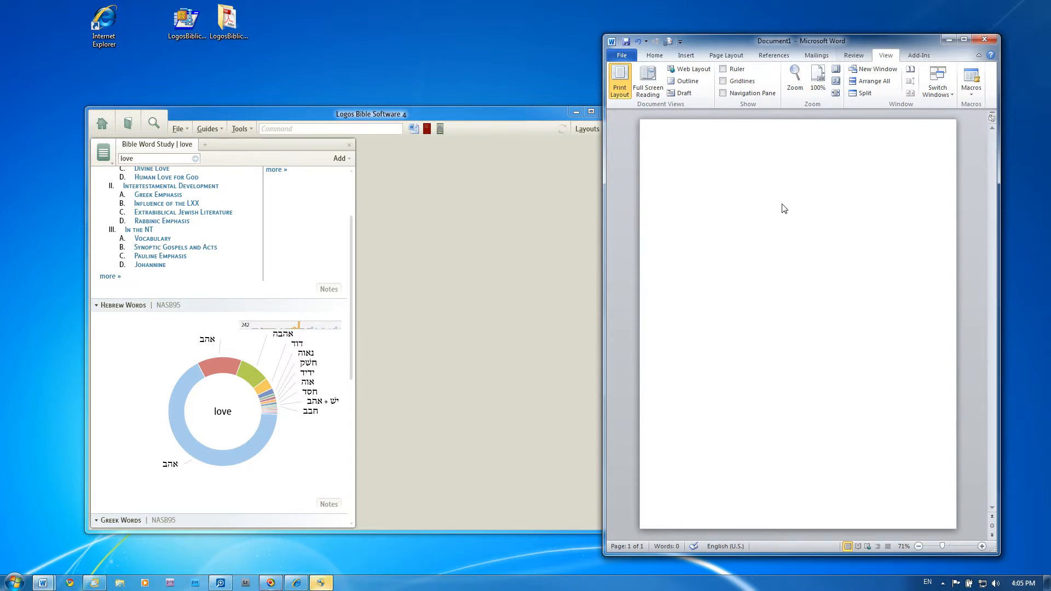
click(678, 161)
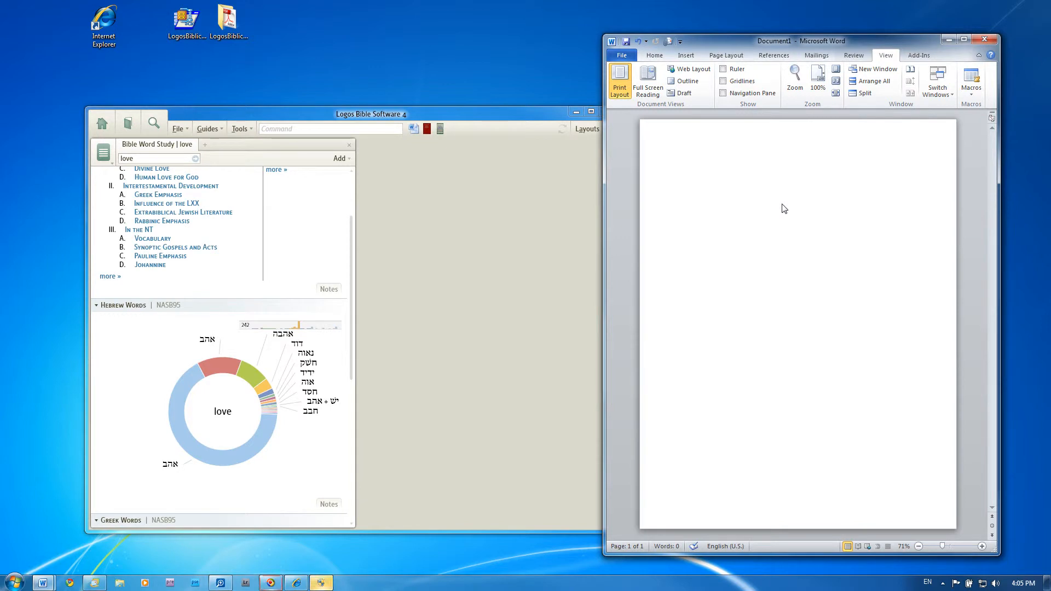
text(Asdfsa)
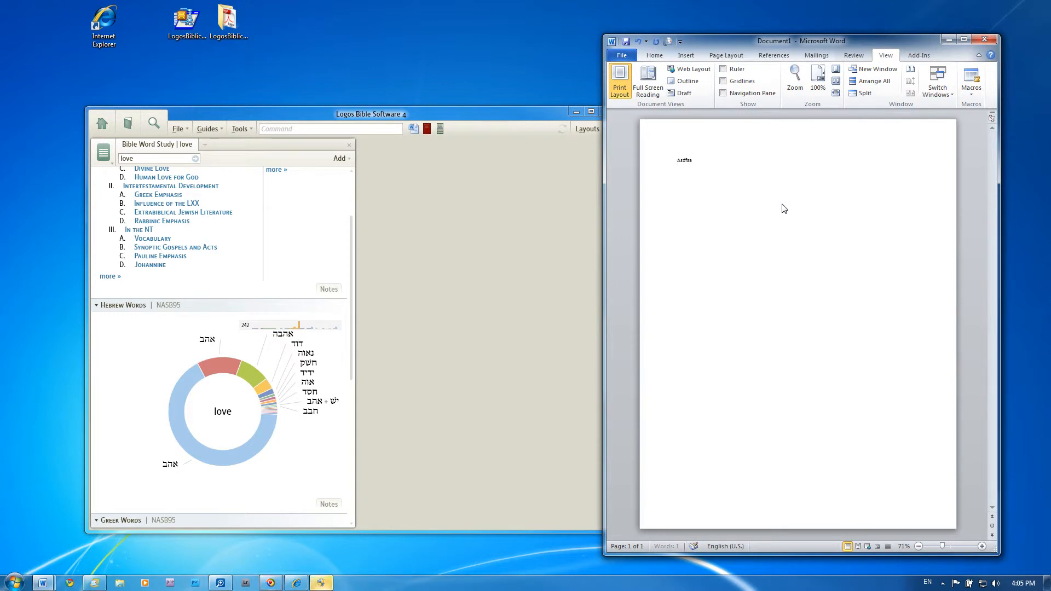
text(fsadf α)
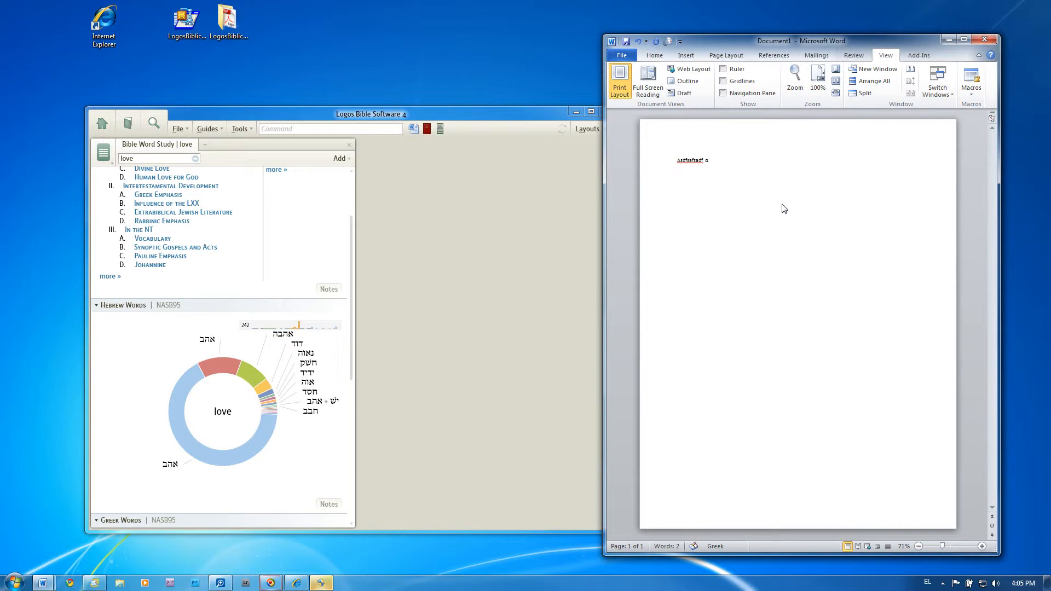
text(ayana)
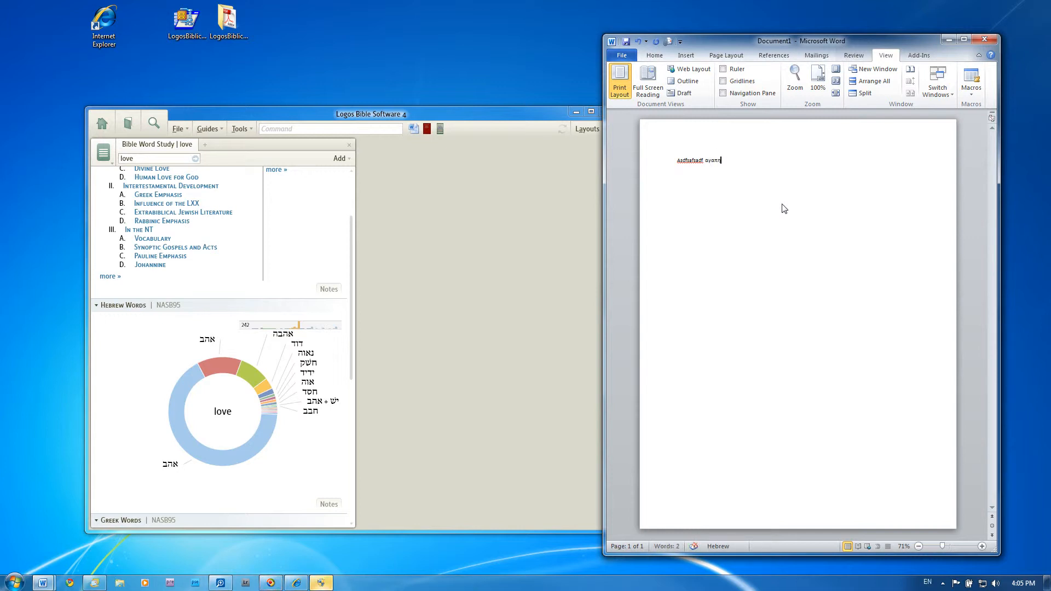
text(asdfasdfasdf אהב. Asdfkjasdfkj)
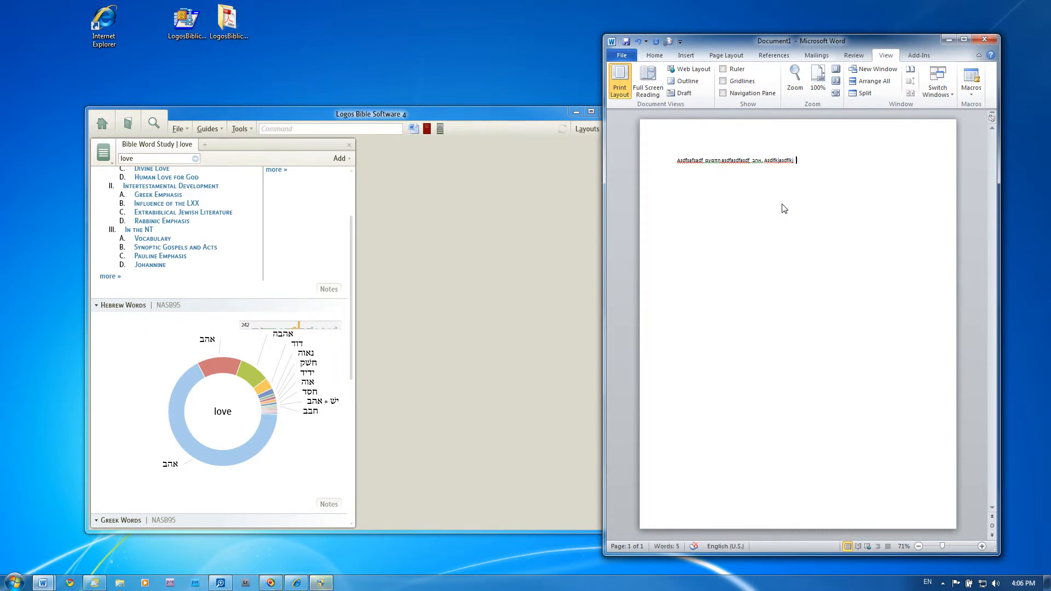
mouse_move(725, 147)
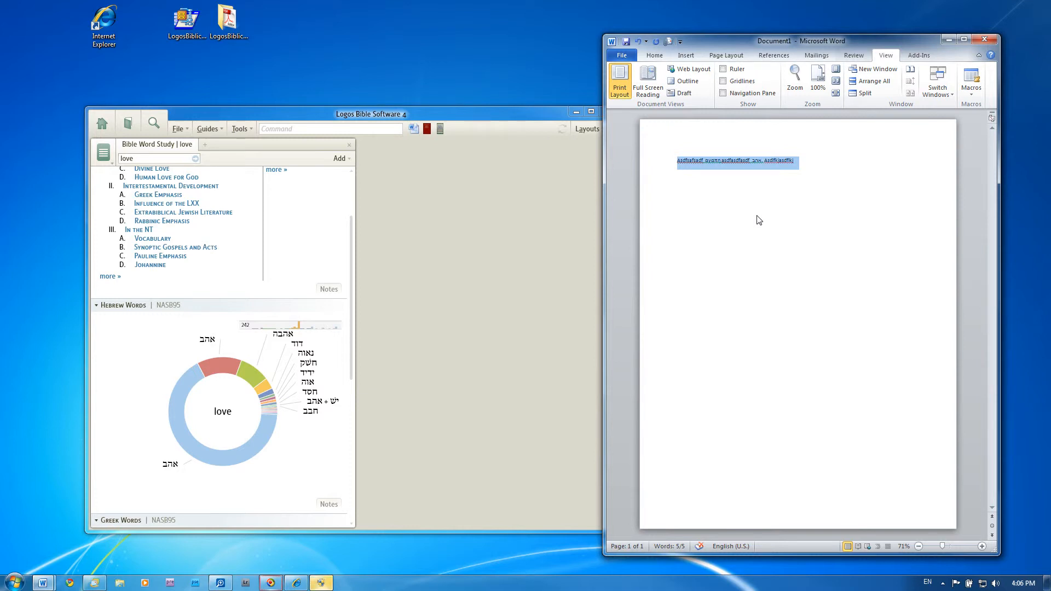
key(Delete)
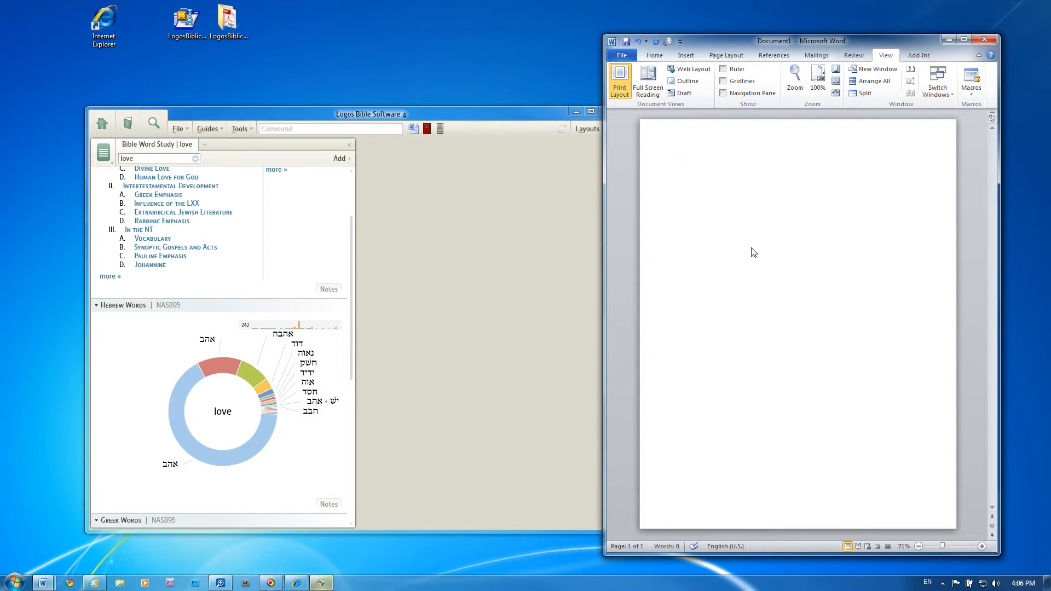
- Search 'on' in the Start menu and launch On-Screen Keyboard from Programs
click(13, 580)
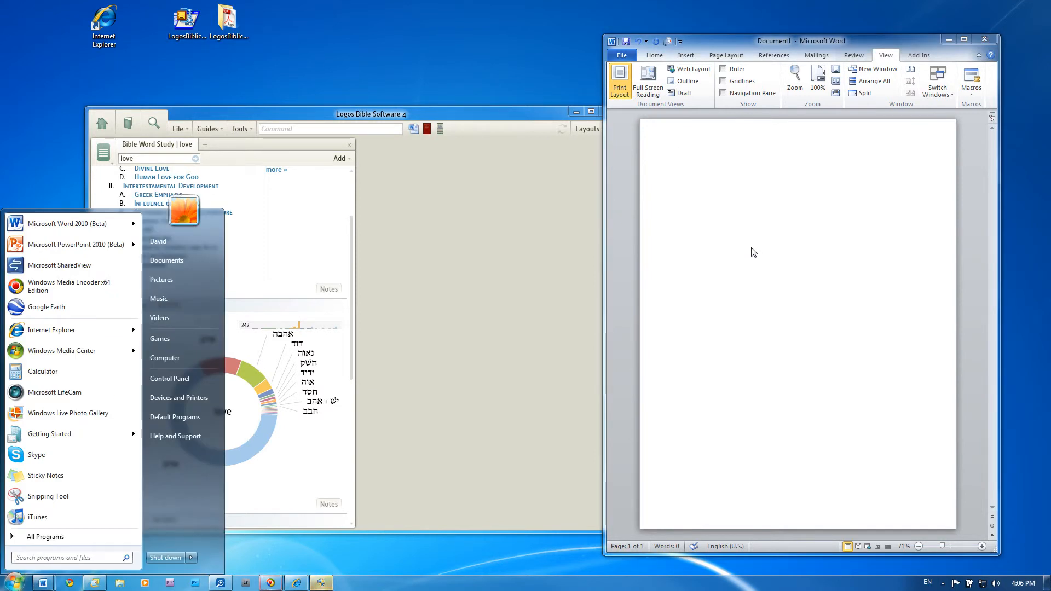
text(on)
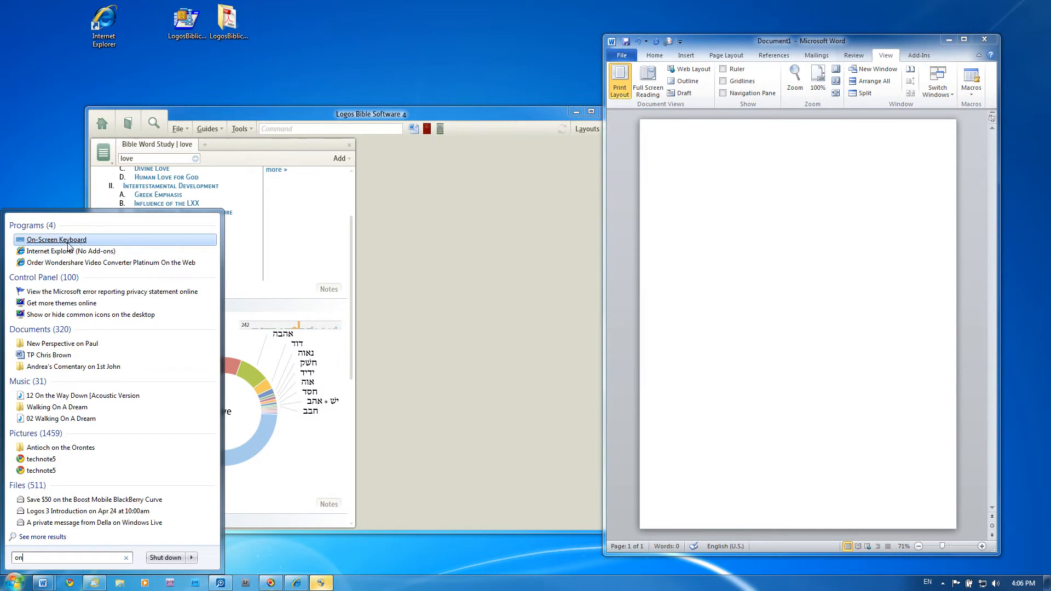
mouse_move(56, 239)
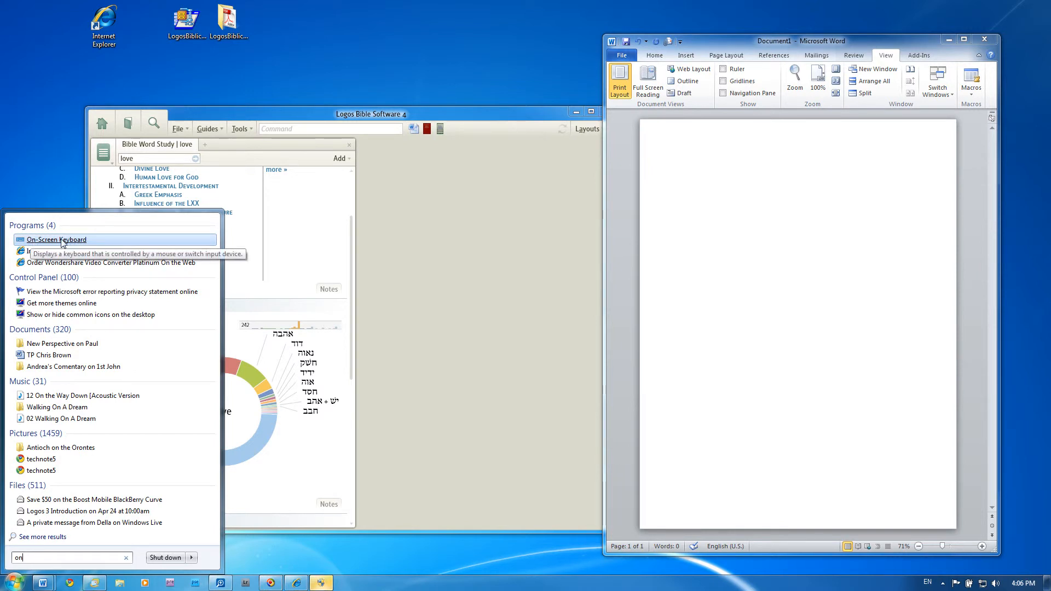
click(56, 240)
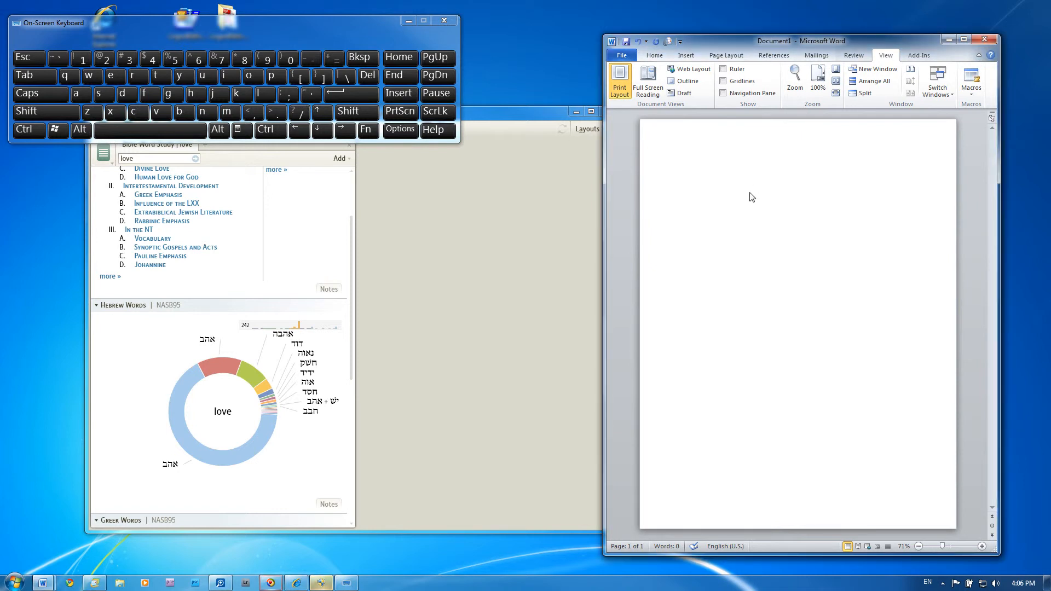
- Type 'asdfasdfa' and two Hebrew letters via the On-Screen Keyboard, then lower its window
text(asdfasdfa)
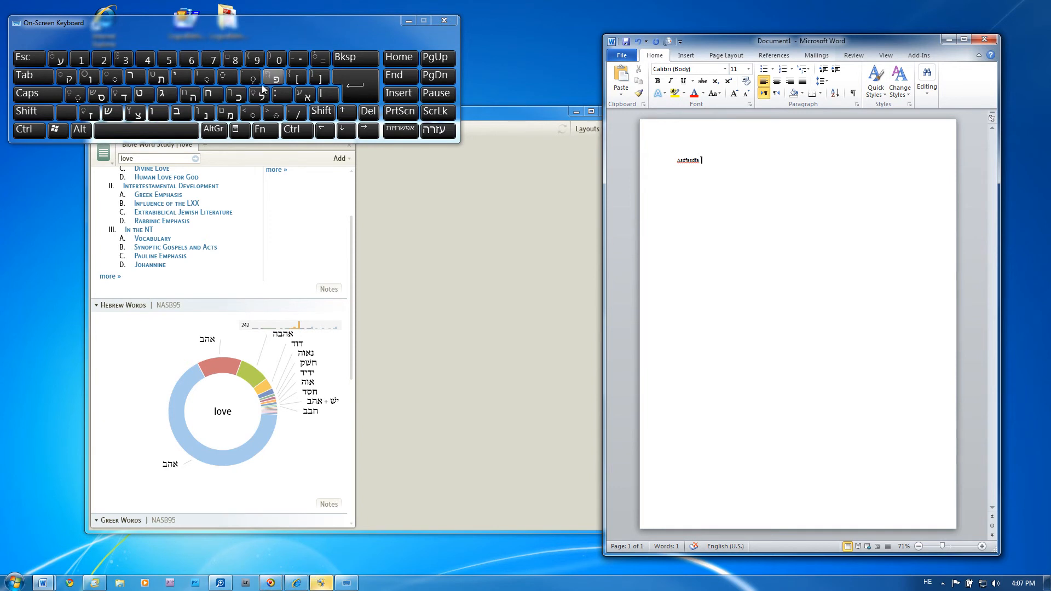
click(259, 94)
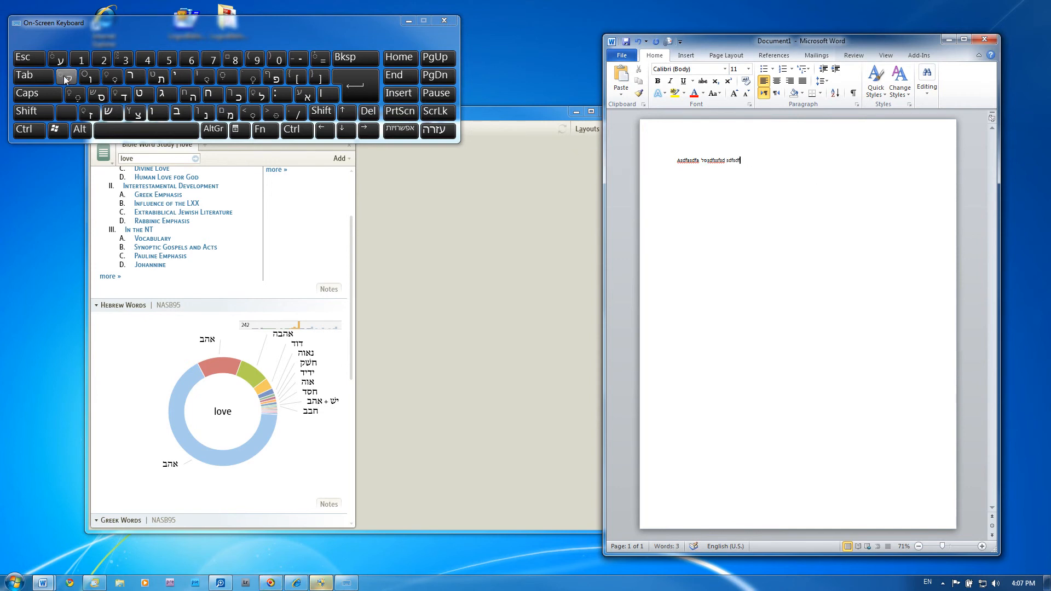
click(164, 94)
text(ασδας  ασδασδ)
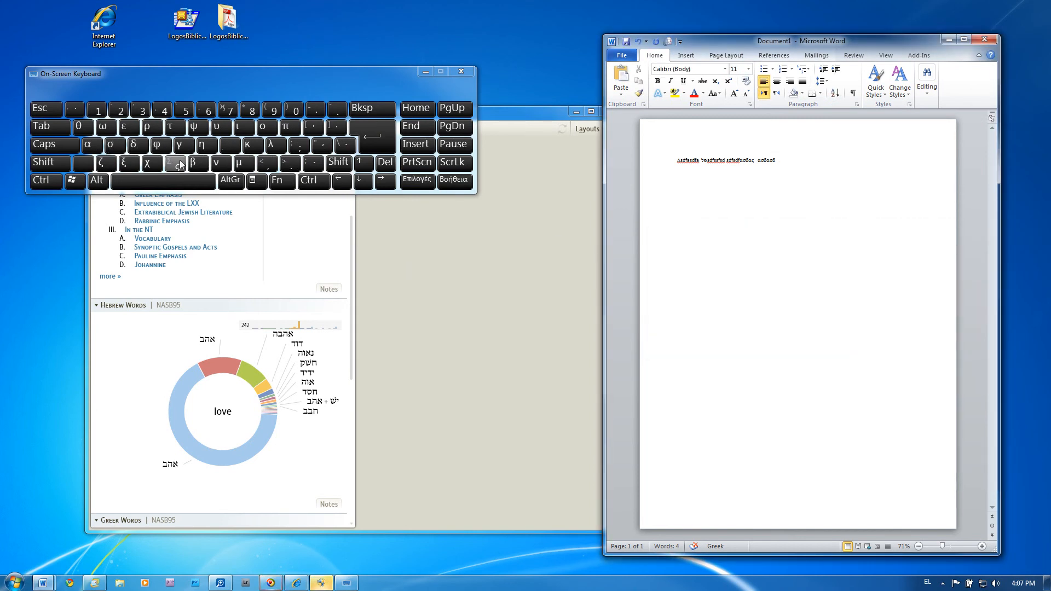
drag(248, 74, 290, 90)
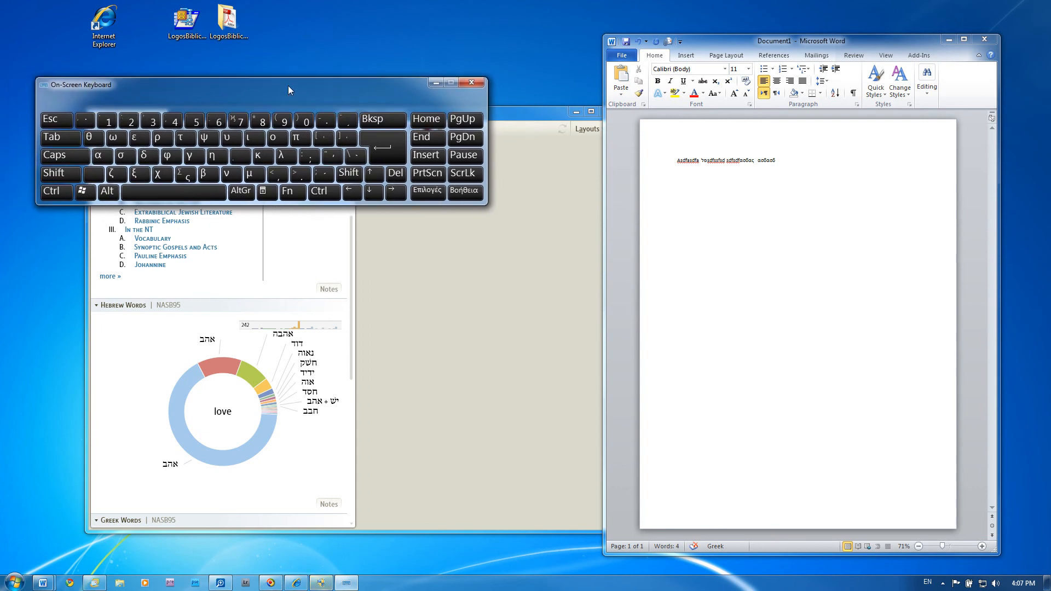